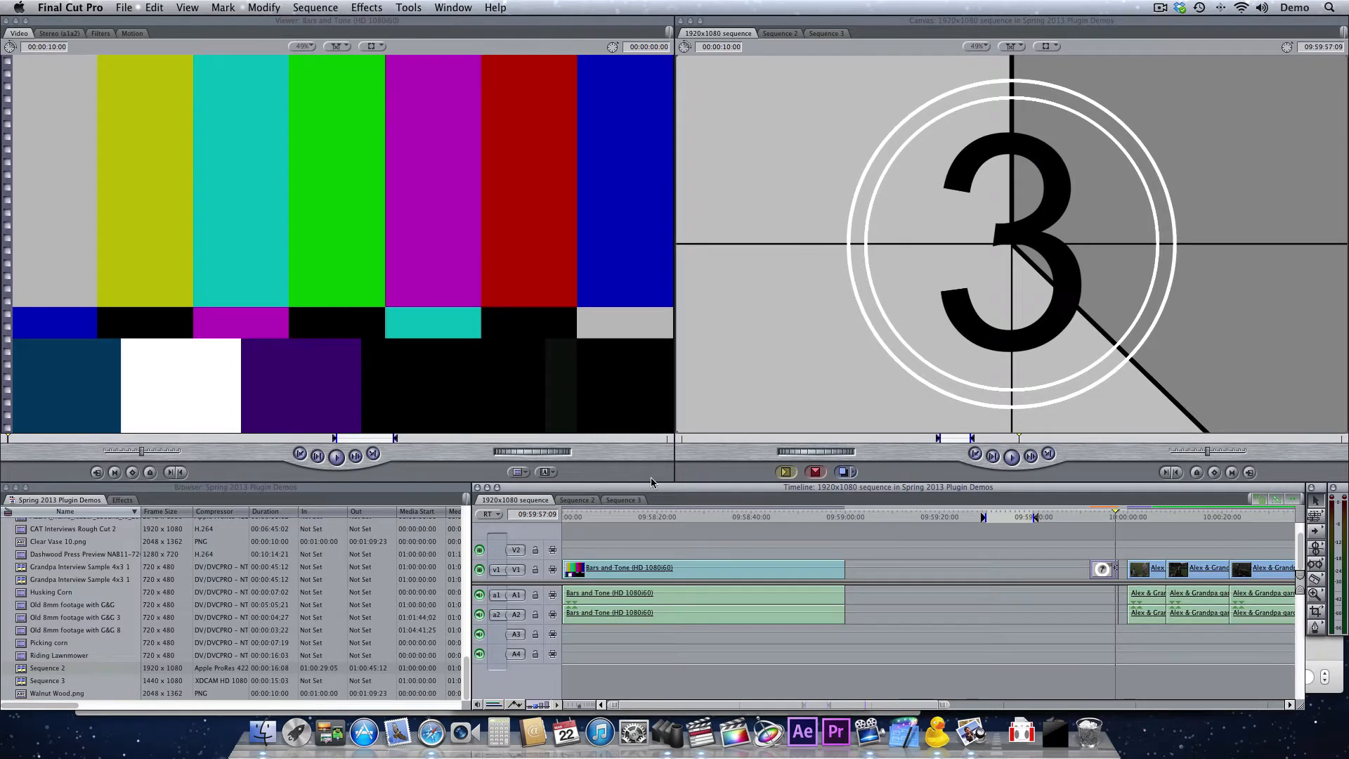
mouse_move(1263, 534)
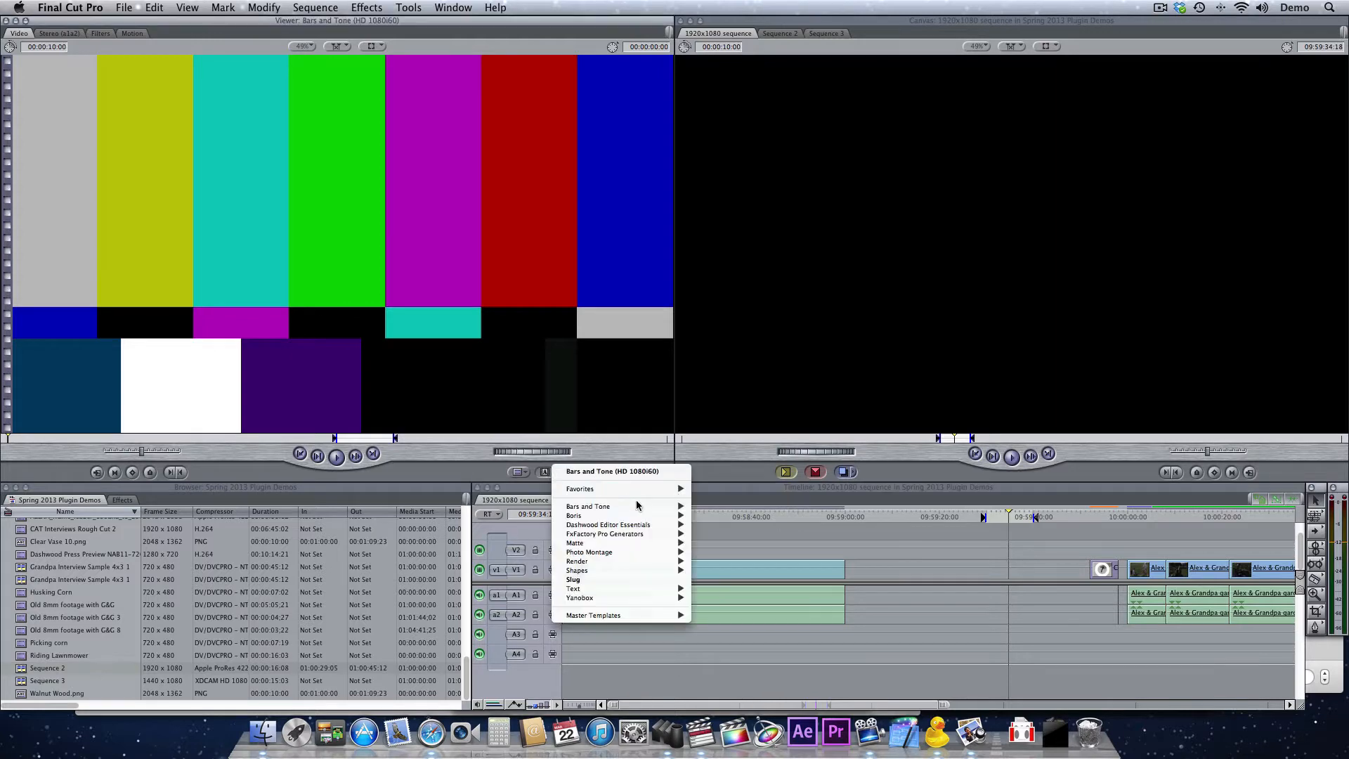
mouse_move(608, 524)
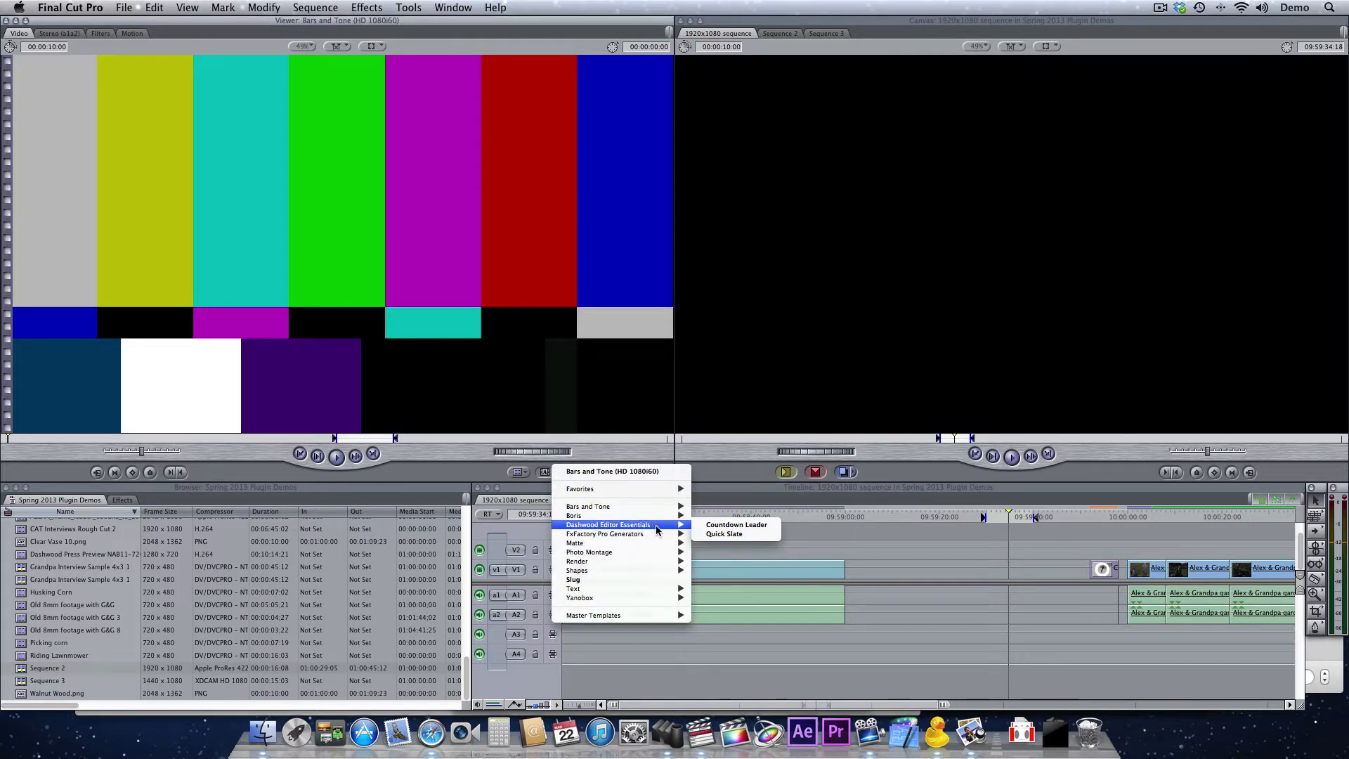
mouse_move(725, 534)
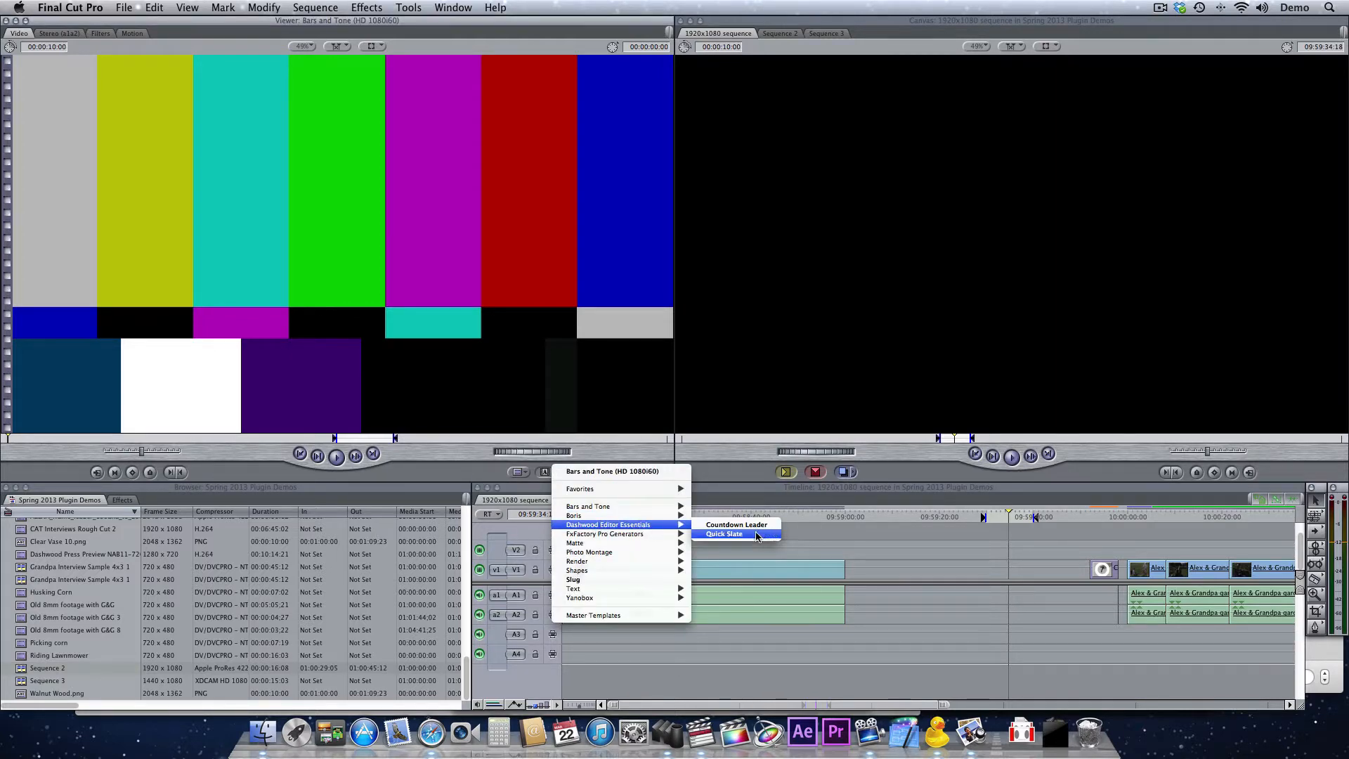
- Insert the Dashwood Quick Slate generator into the timeline with its default slate text
left_click(723, 534)
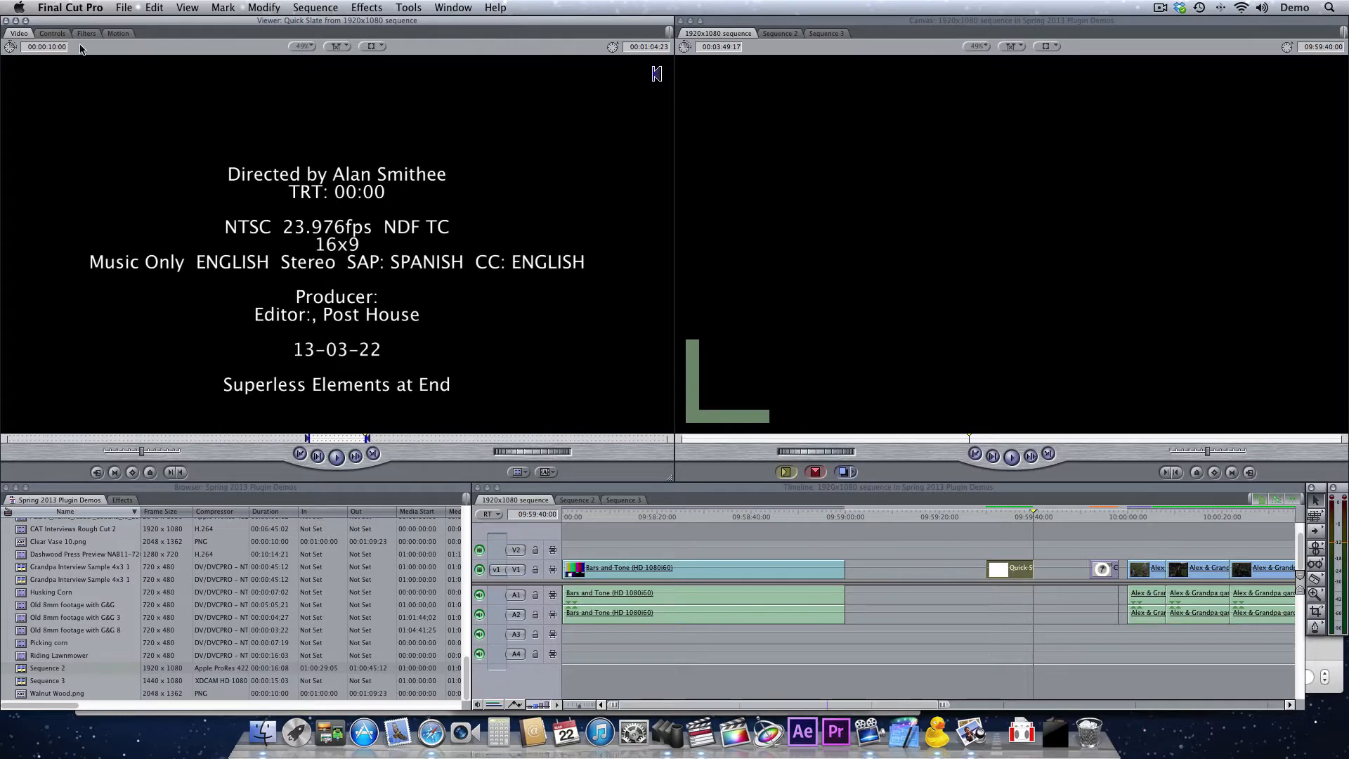
- In the Controls inspector, set Program Type to Episodic Series after trying Long Form/Corporate
left_click(52, 32)
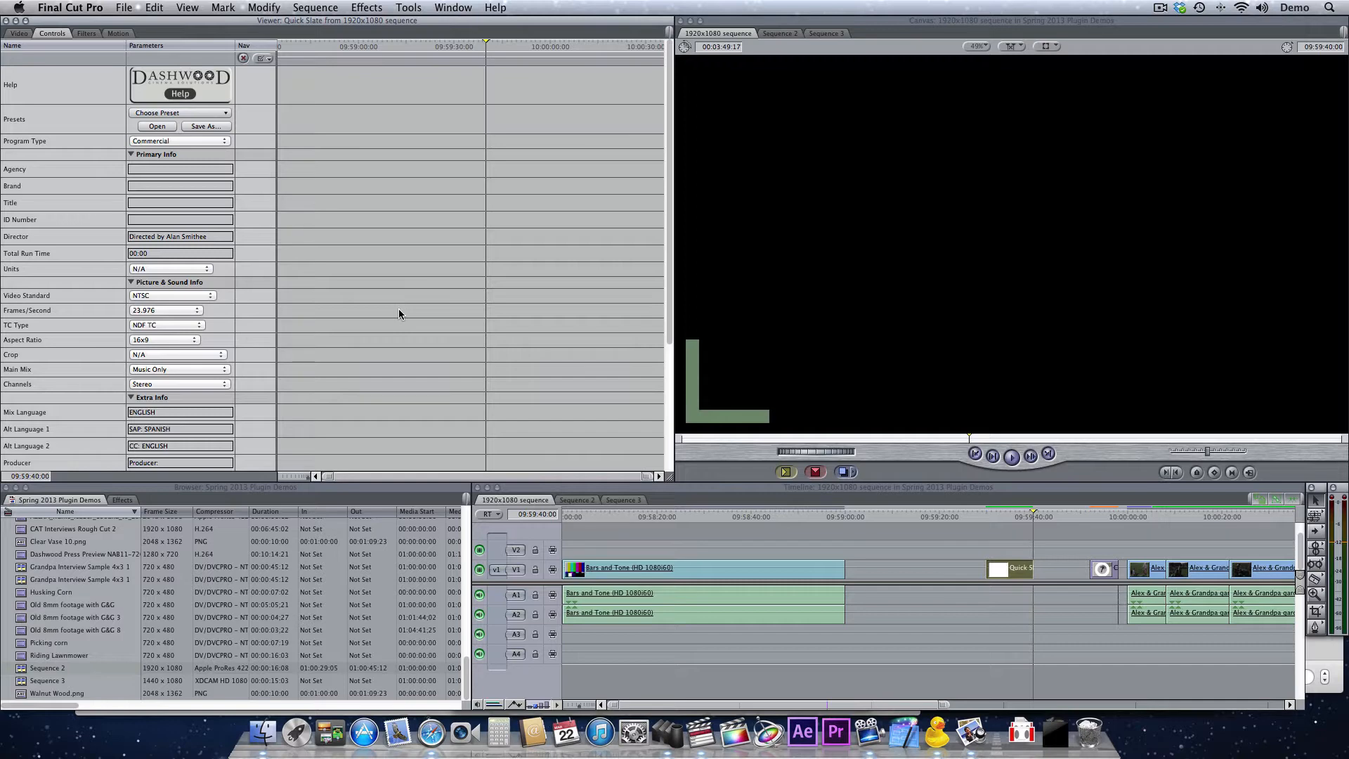
mouse_move(557, 321)
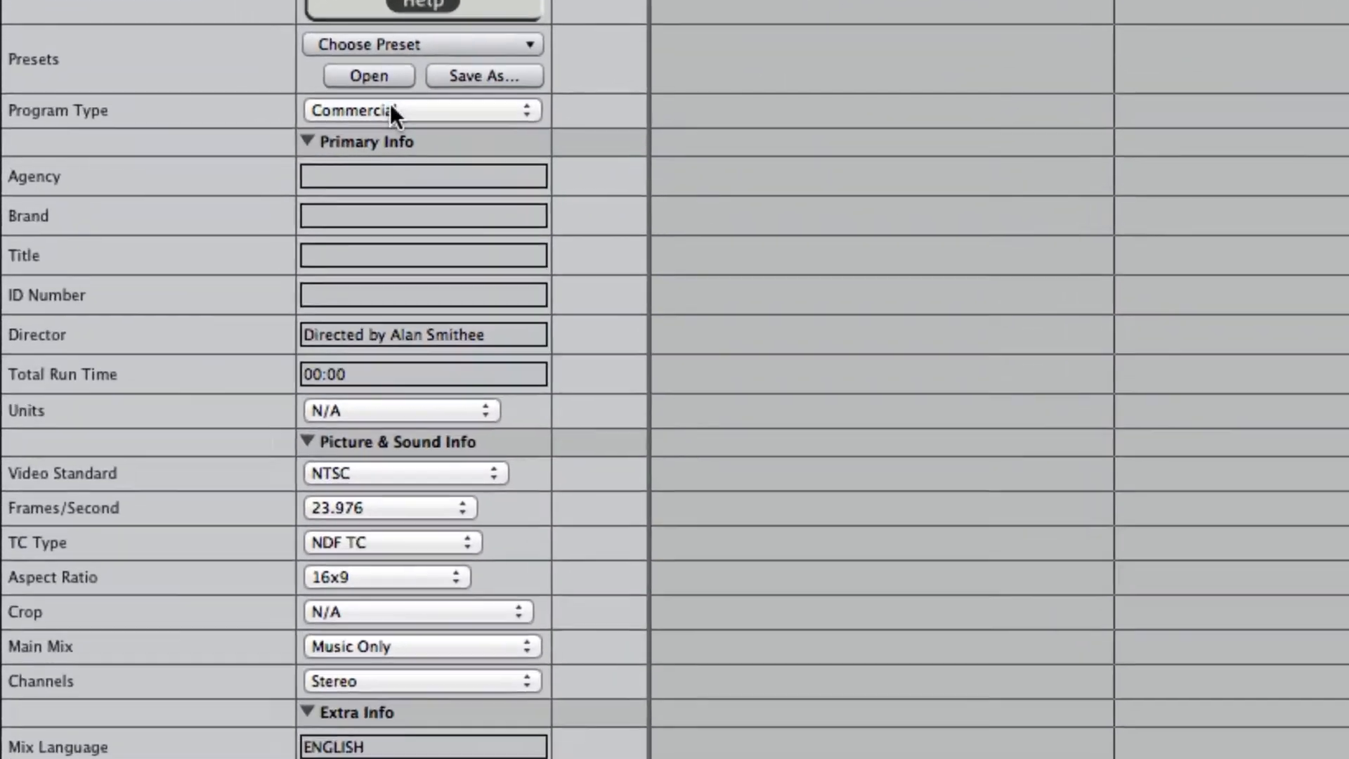
left_click(421, 110)
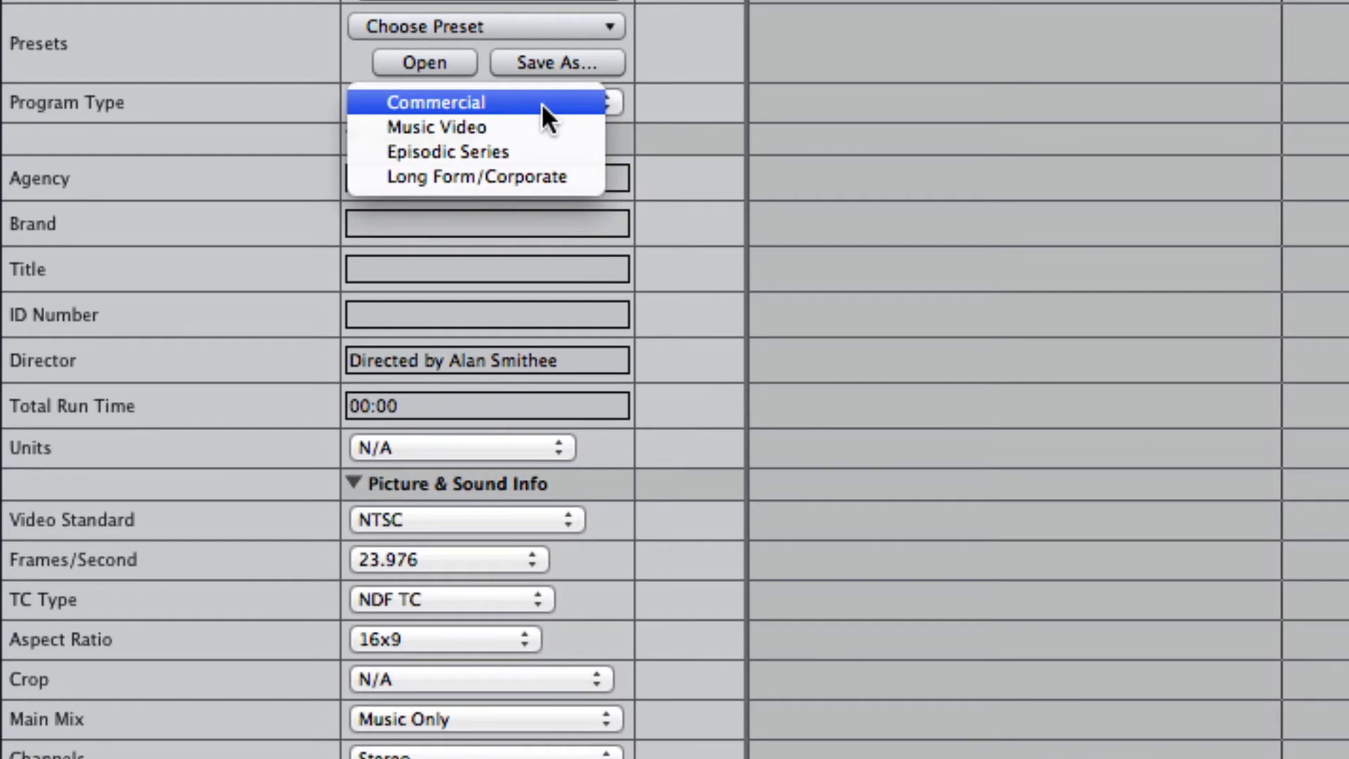
mouse_move(564, 152)
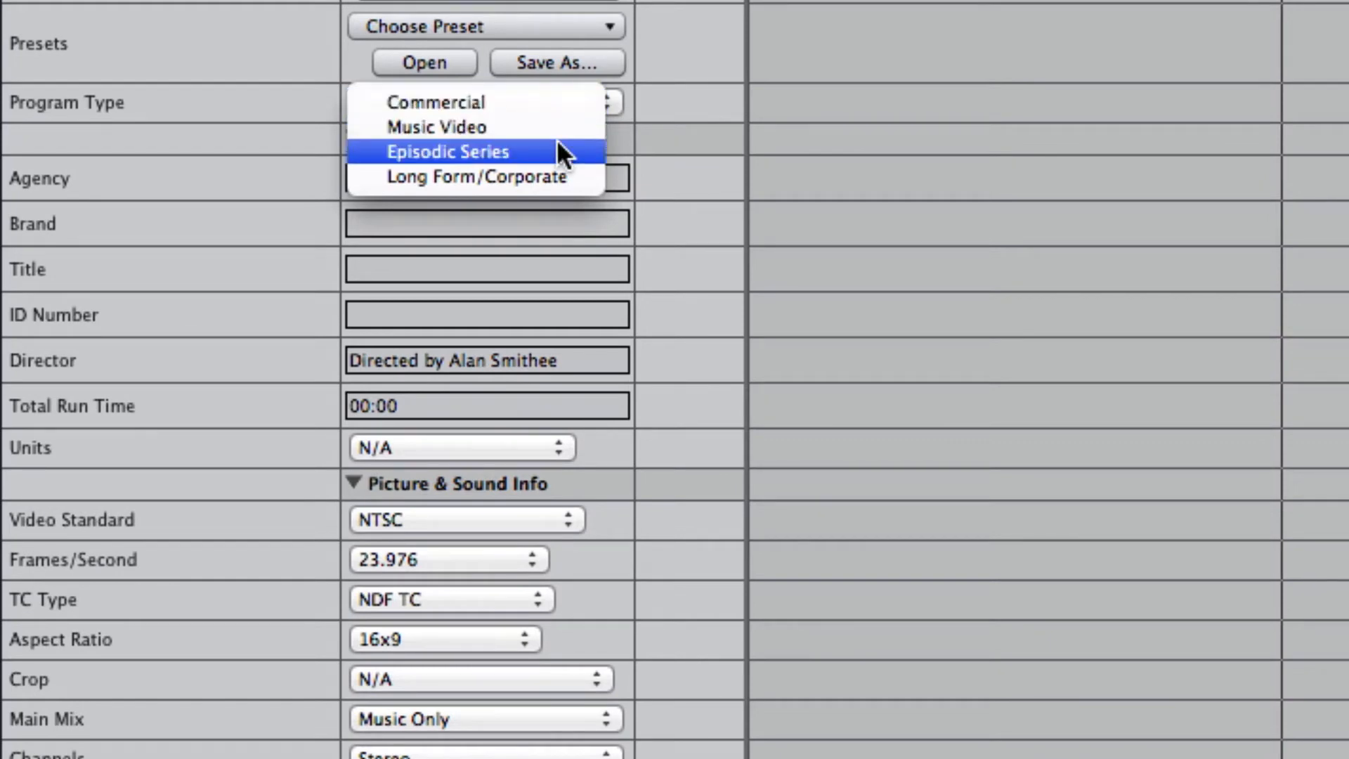
left_click(436, 101)
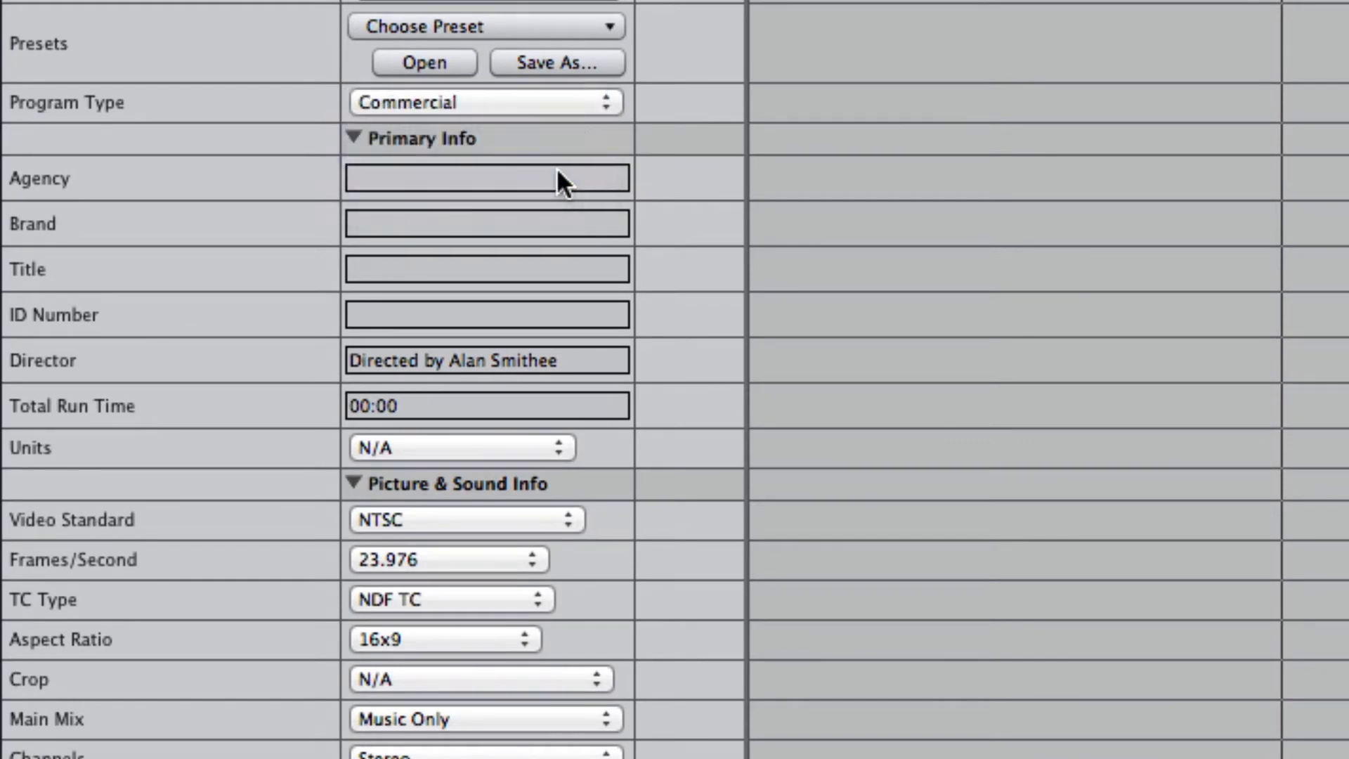
left_click(485, 103)
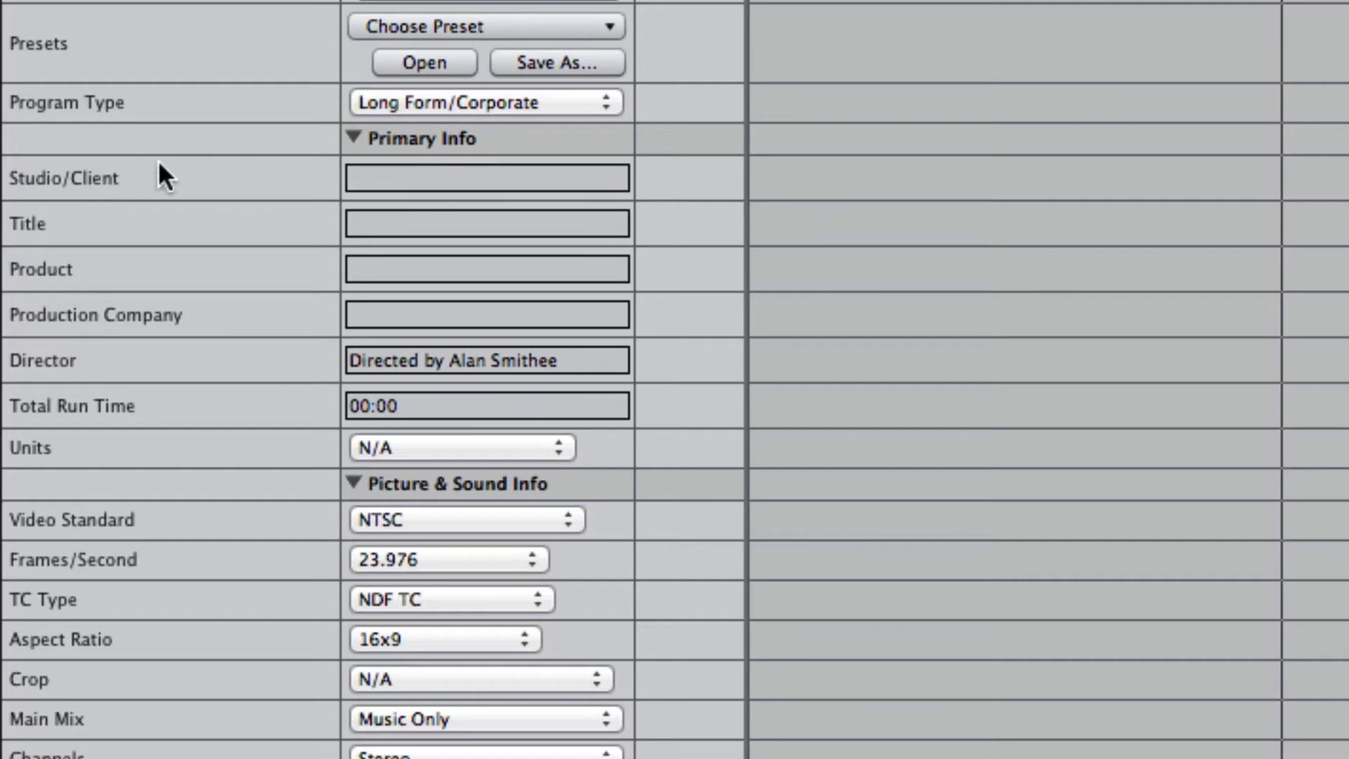
mouse_move(305, 251)
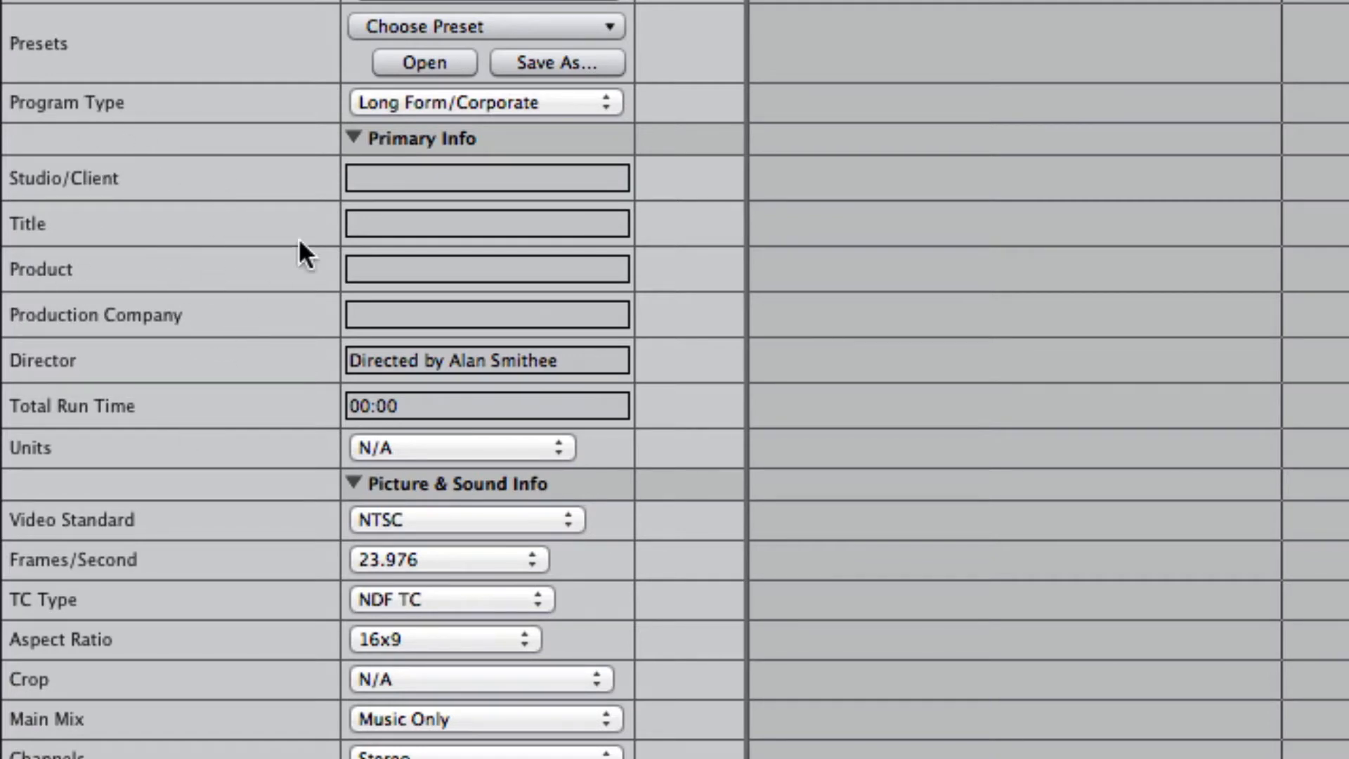
left_click(484, 103)
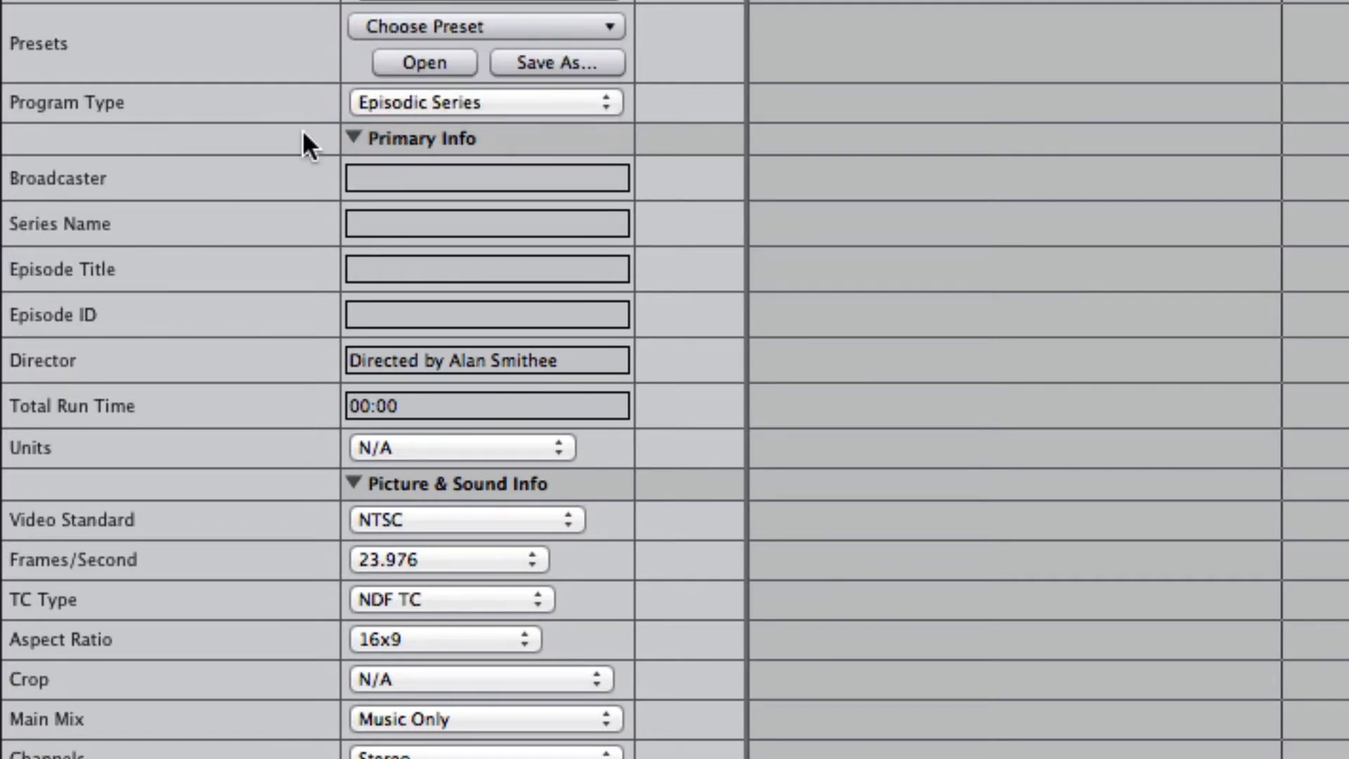
mouse_move(240, 219)
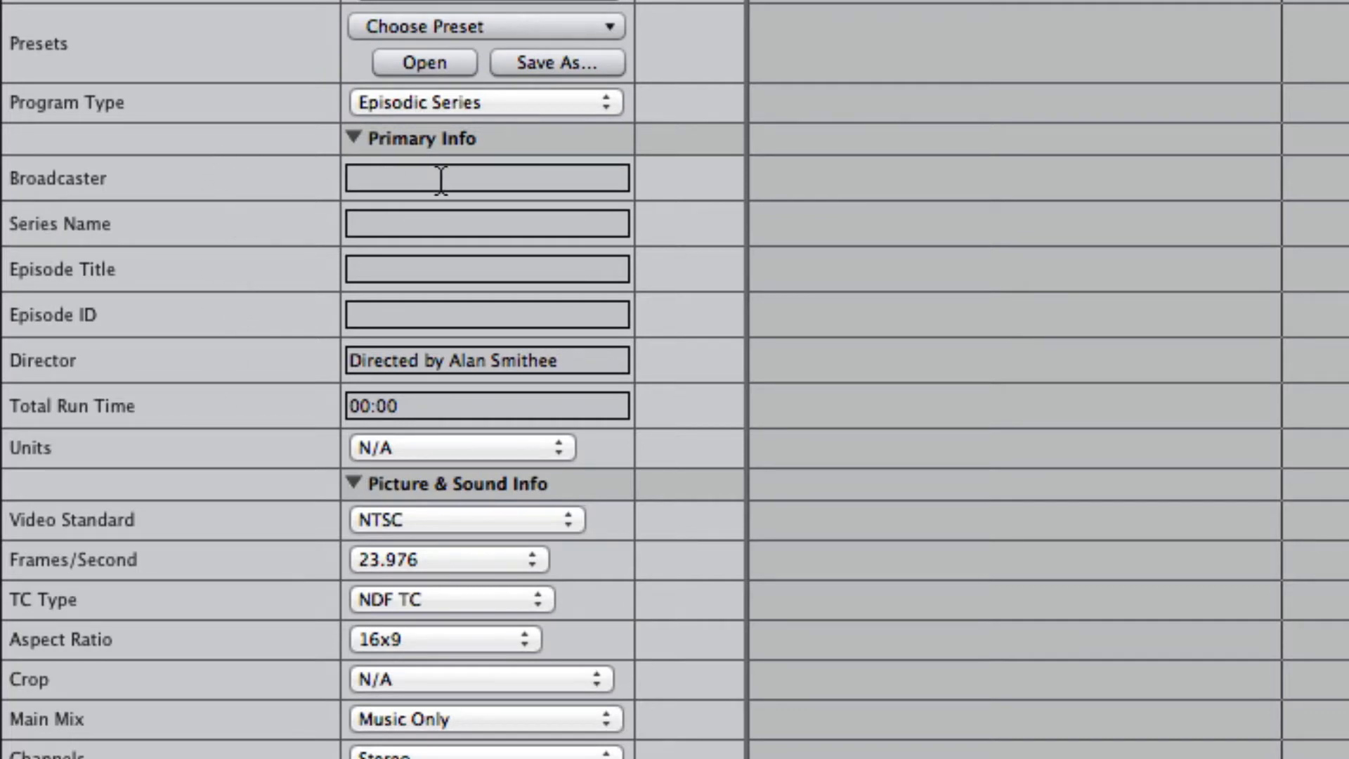
- Keep Episodic Series and set the run-time units to Minute(s)
left_click(486, 25)
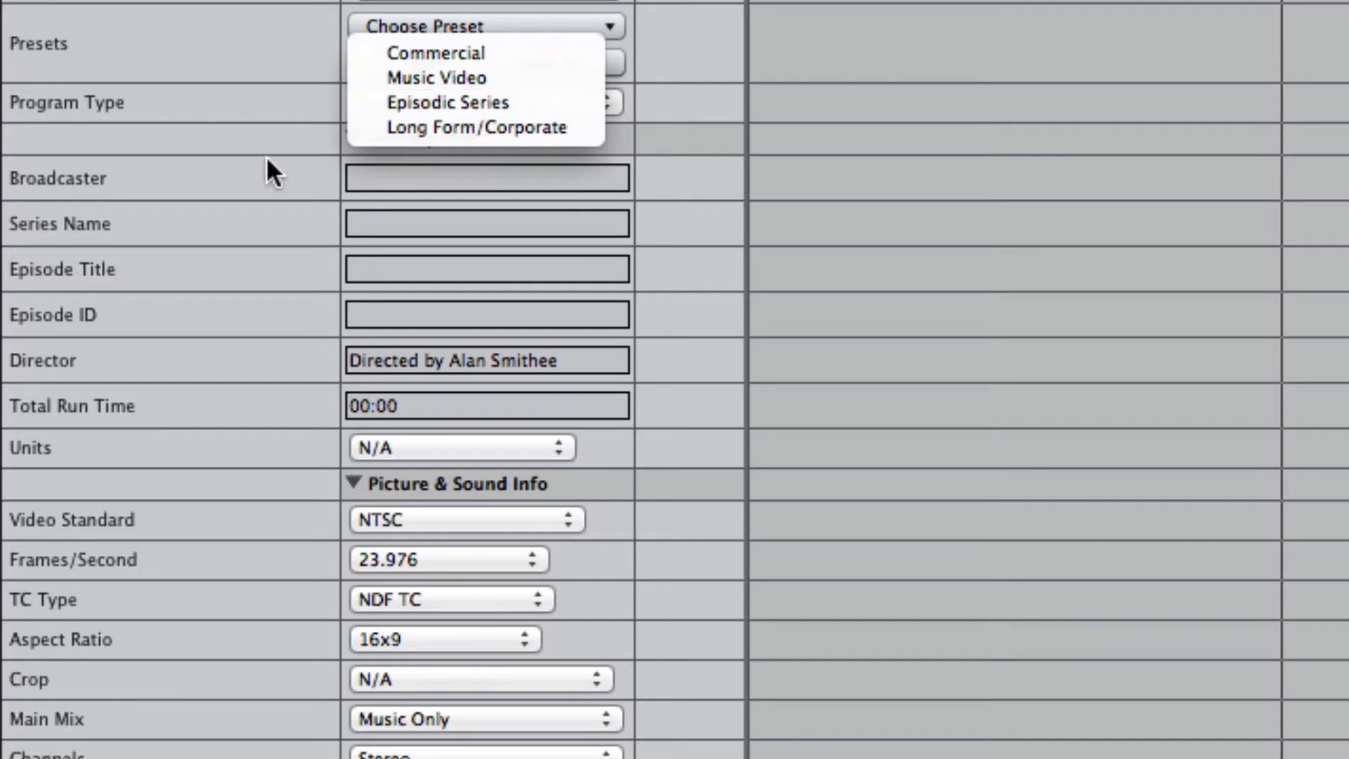
left_click(447, 101)
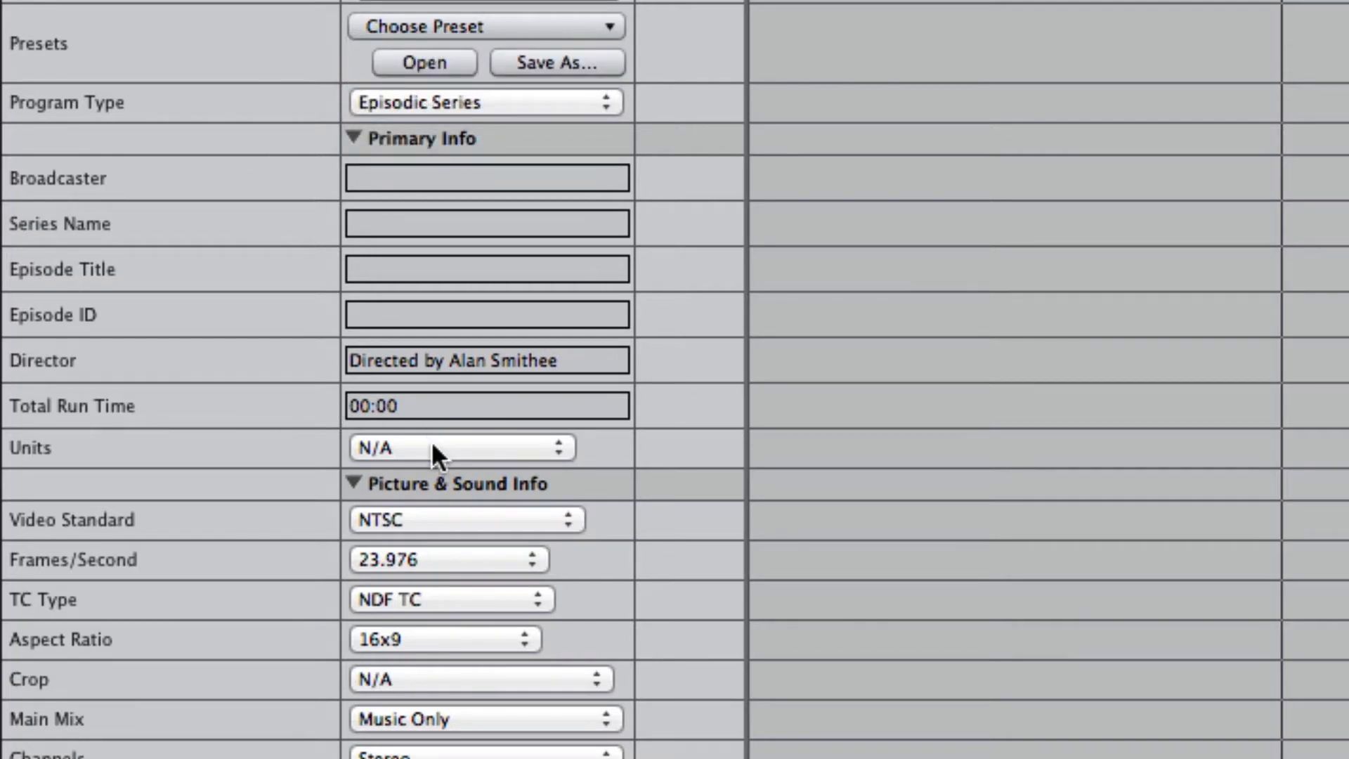
left_click(461, 447)
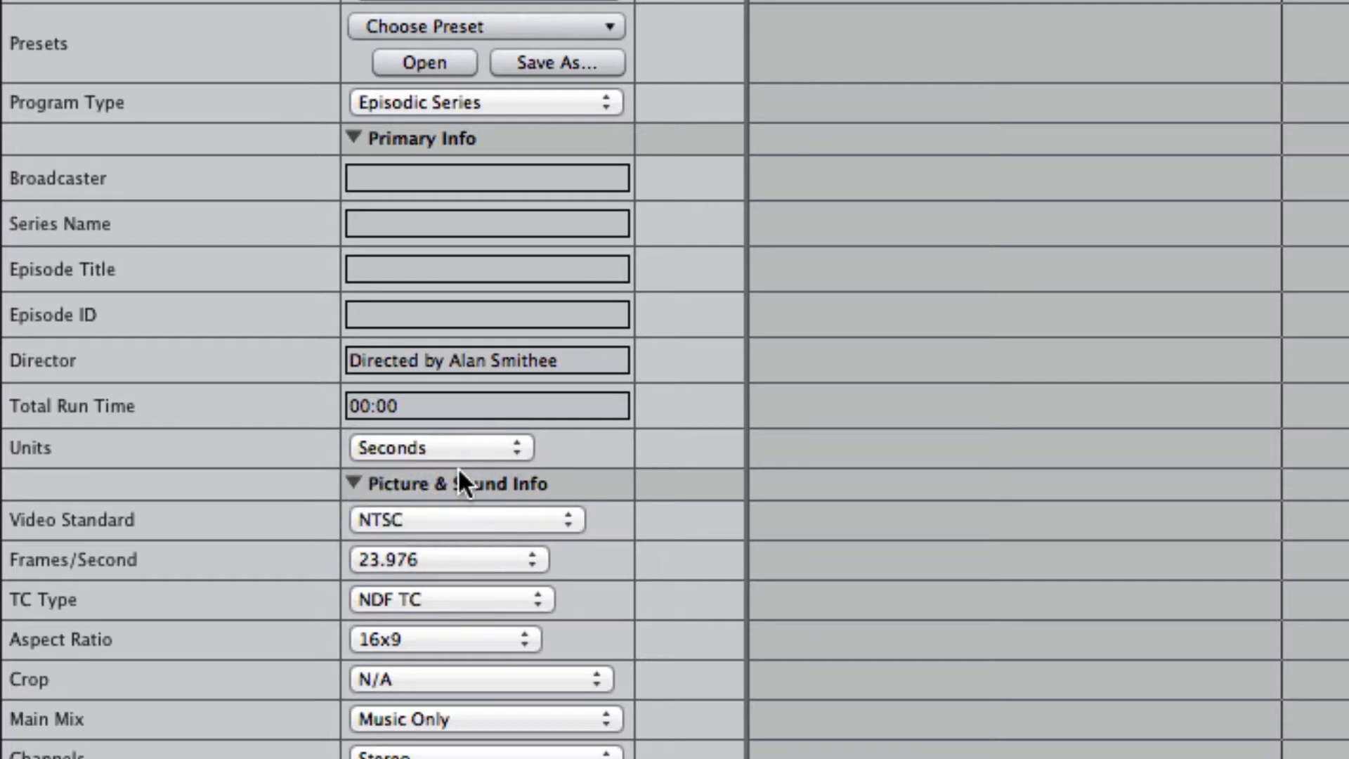
mouse_move(516, 443)
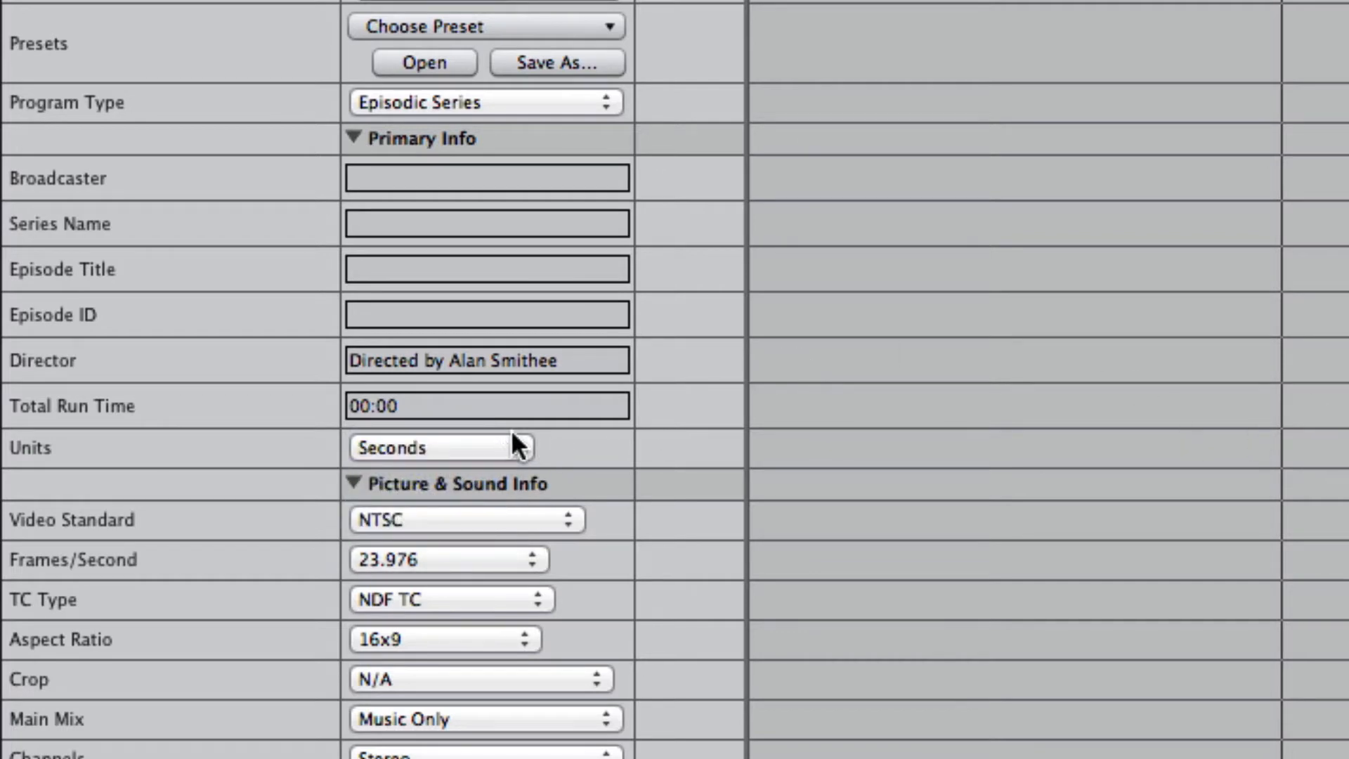
left_click(438, 446)
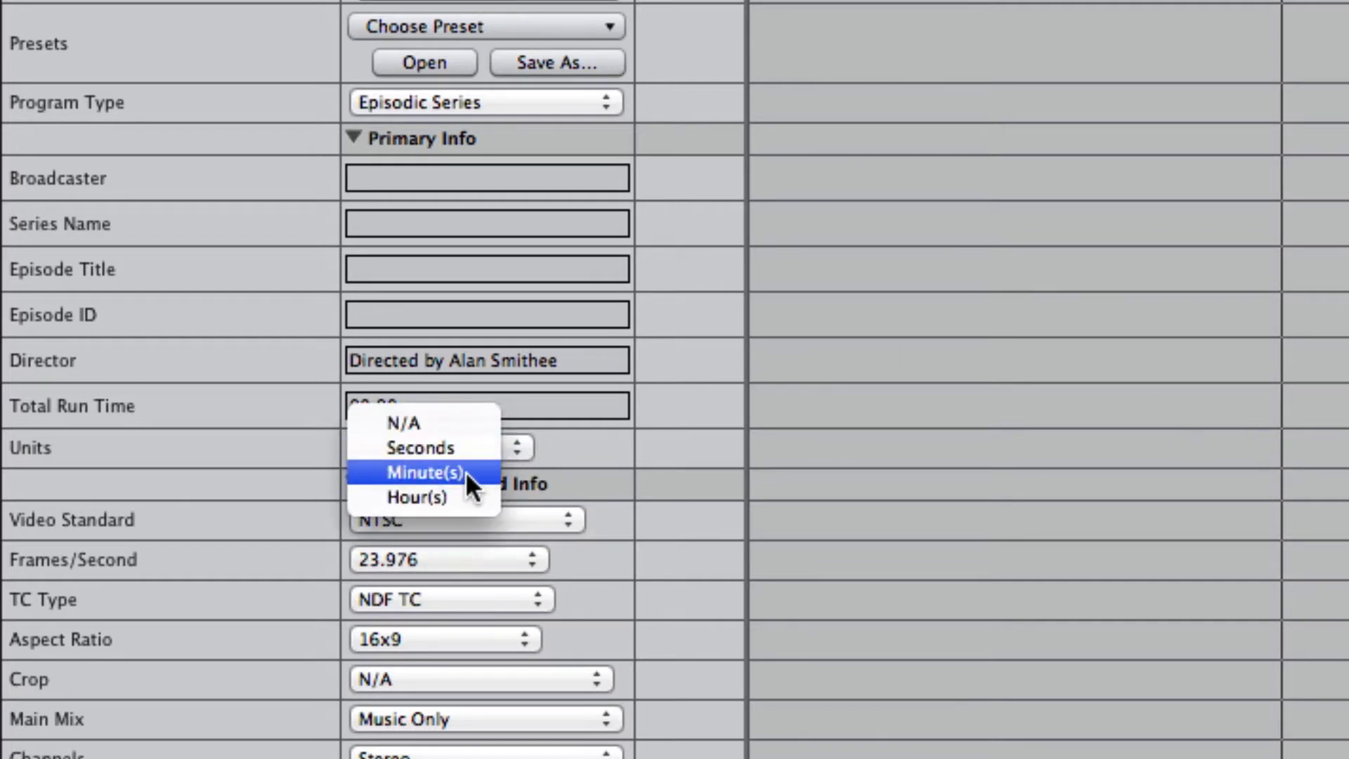
left_click(415, 471)
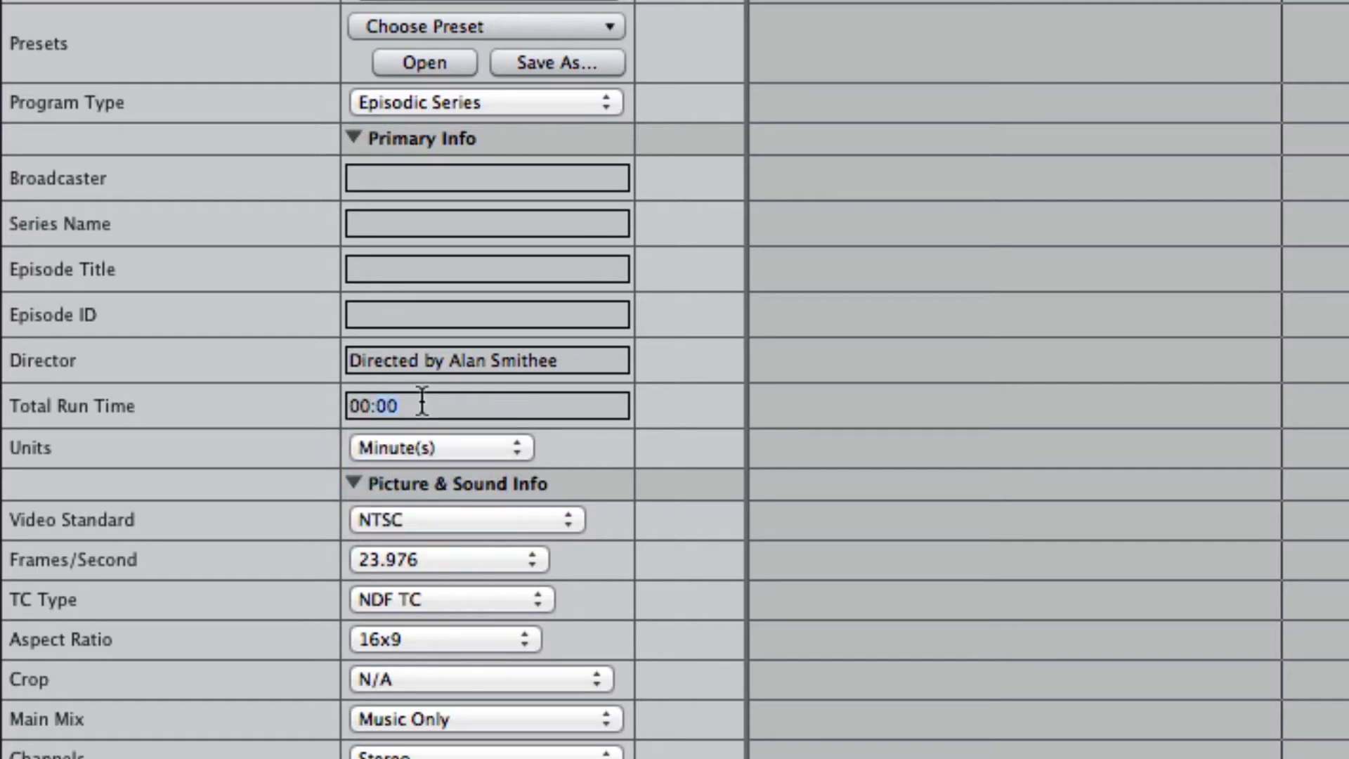
- Enter 23 in the Total Run Time field
type("2")
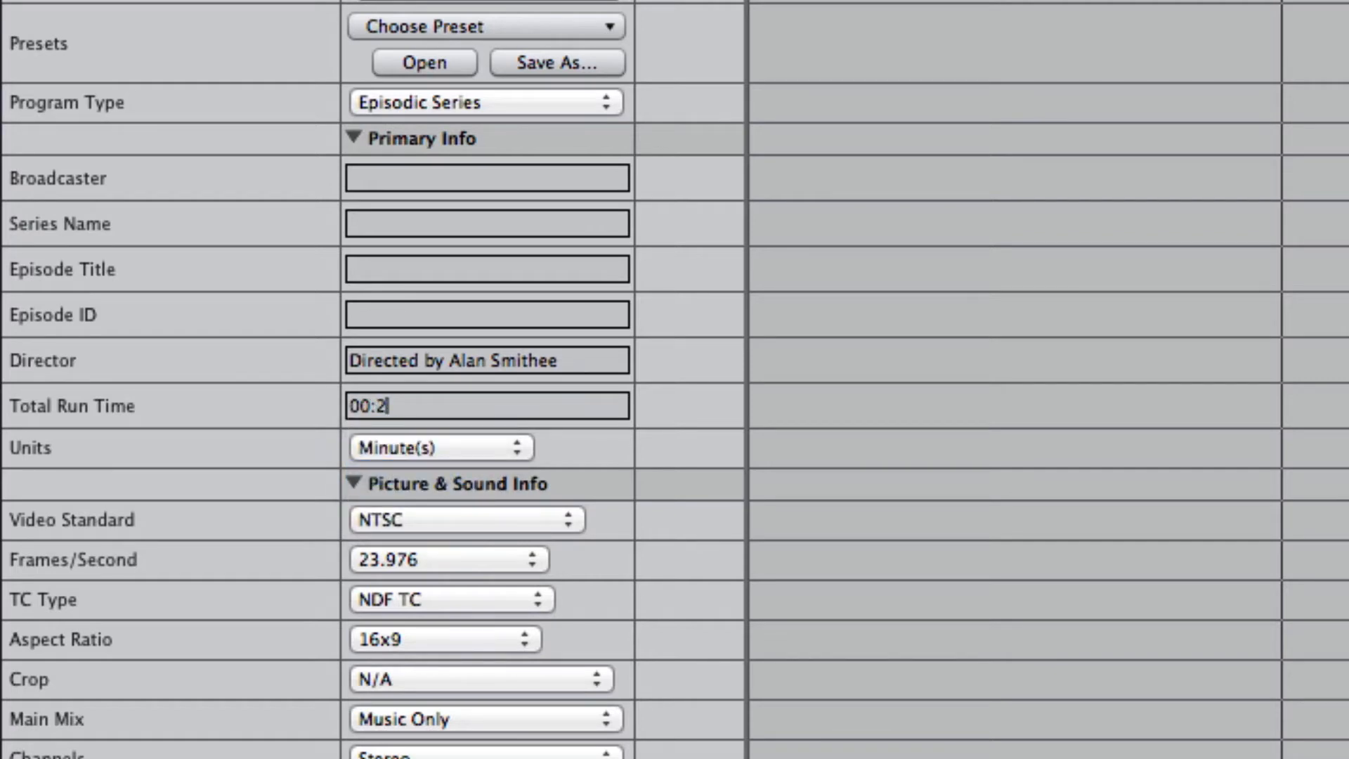
type("23")
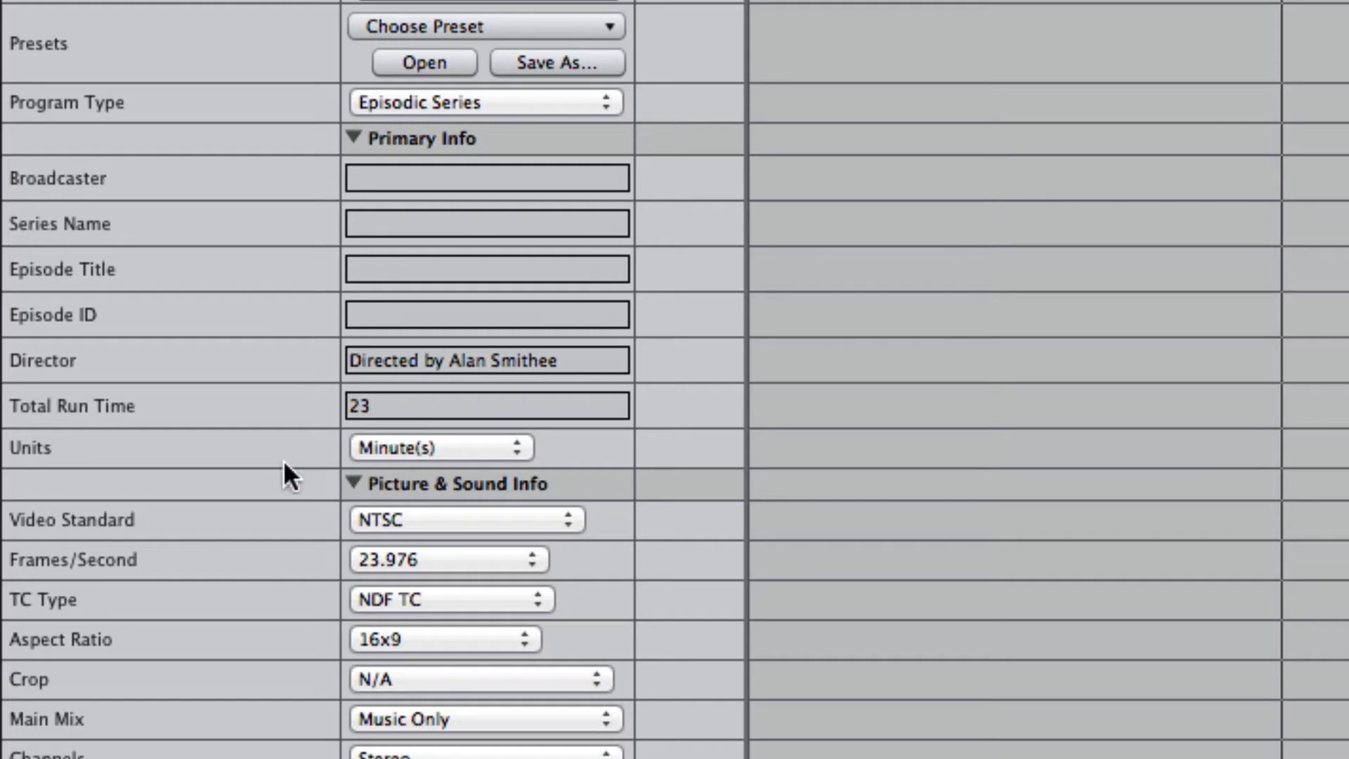
left_click(388, 404)
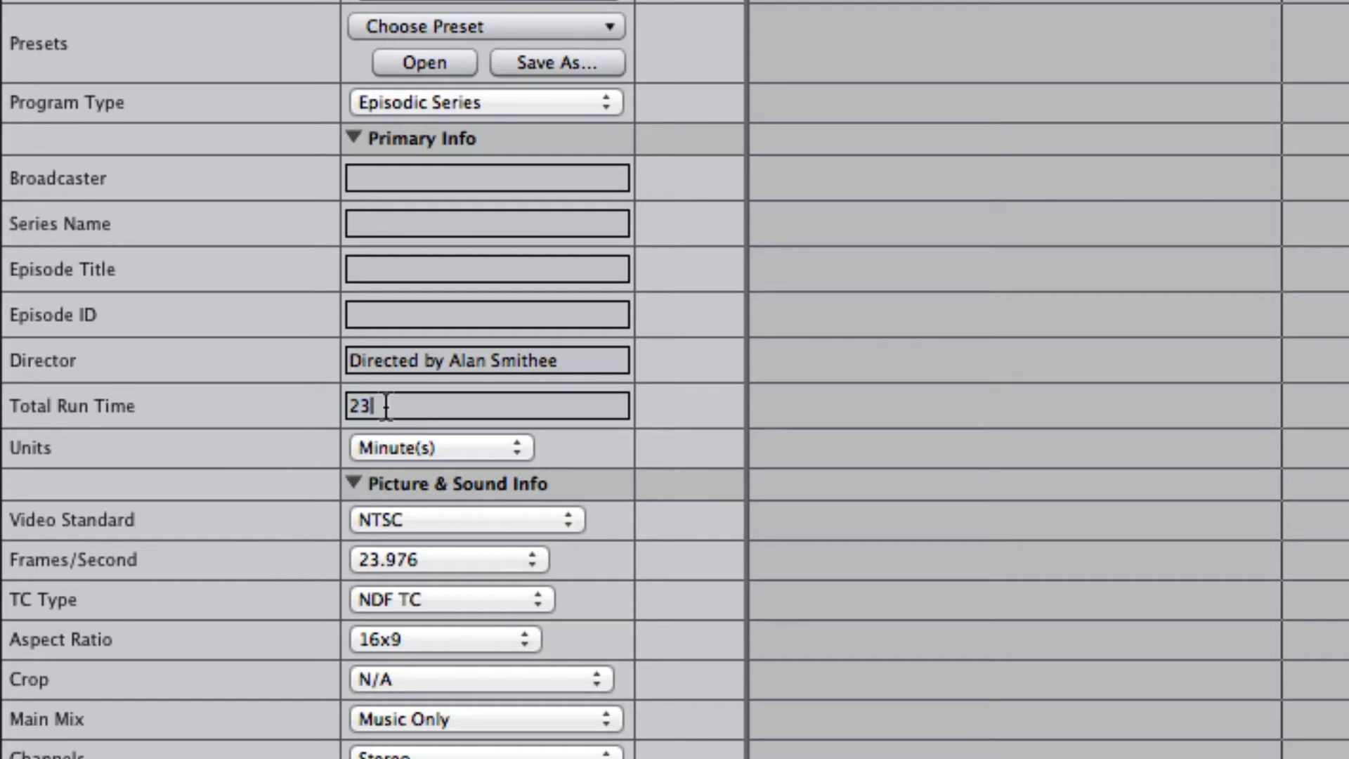
- Set the run-time units to N/A
left_click(439, 446)
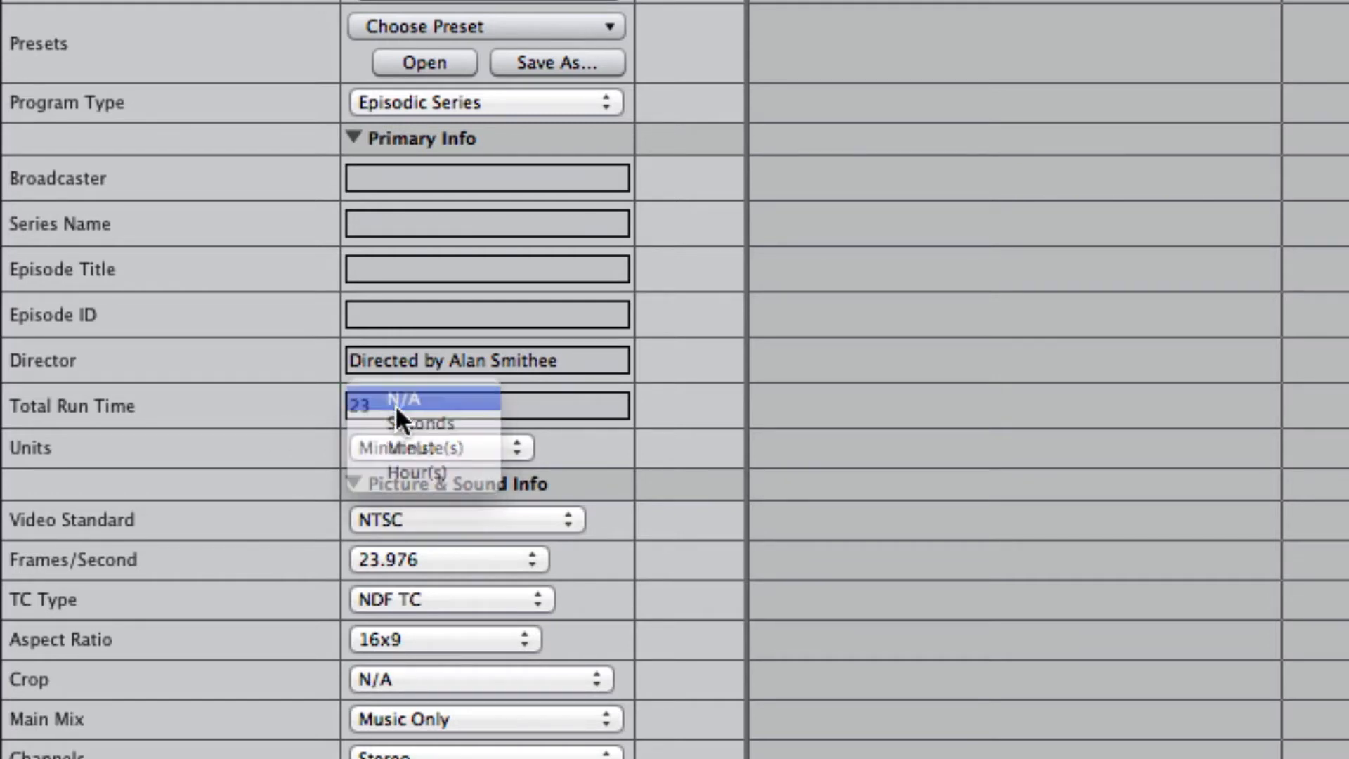
left_click(409, 399)
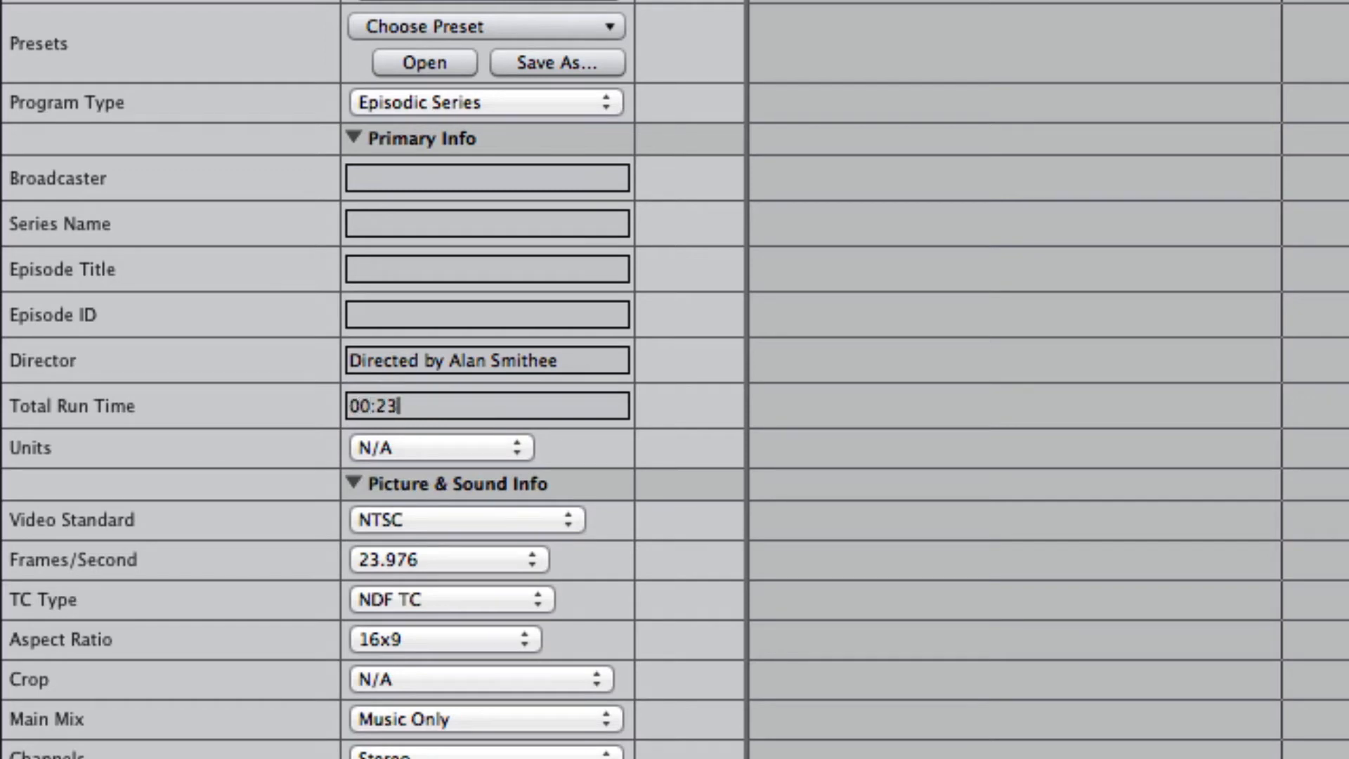
- Edit the total run time to read '23:00 (excluding 3 x :10 breaks)'
double_click(378, 406)
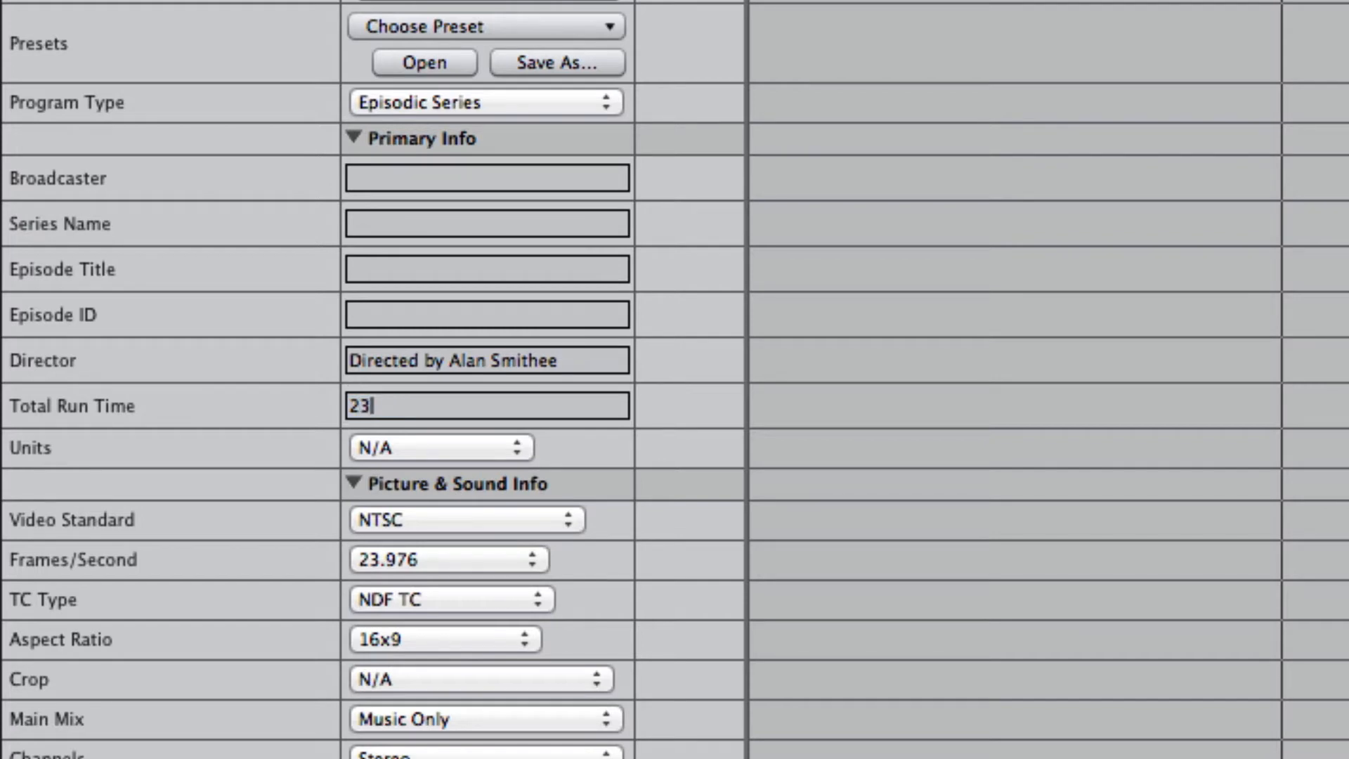
type(":00 (")
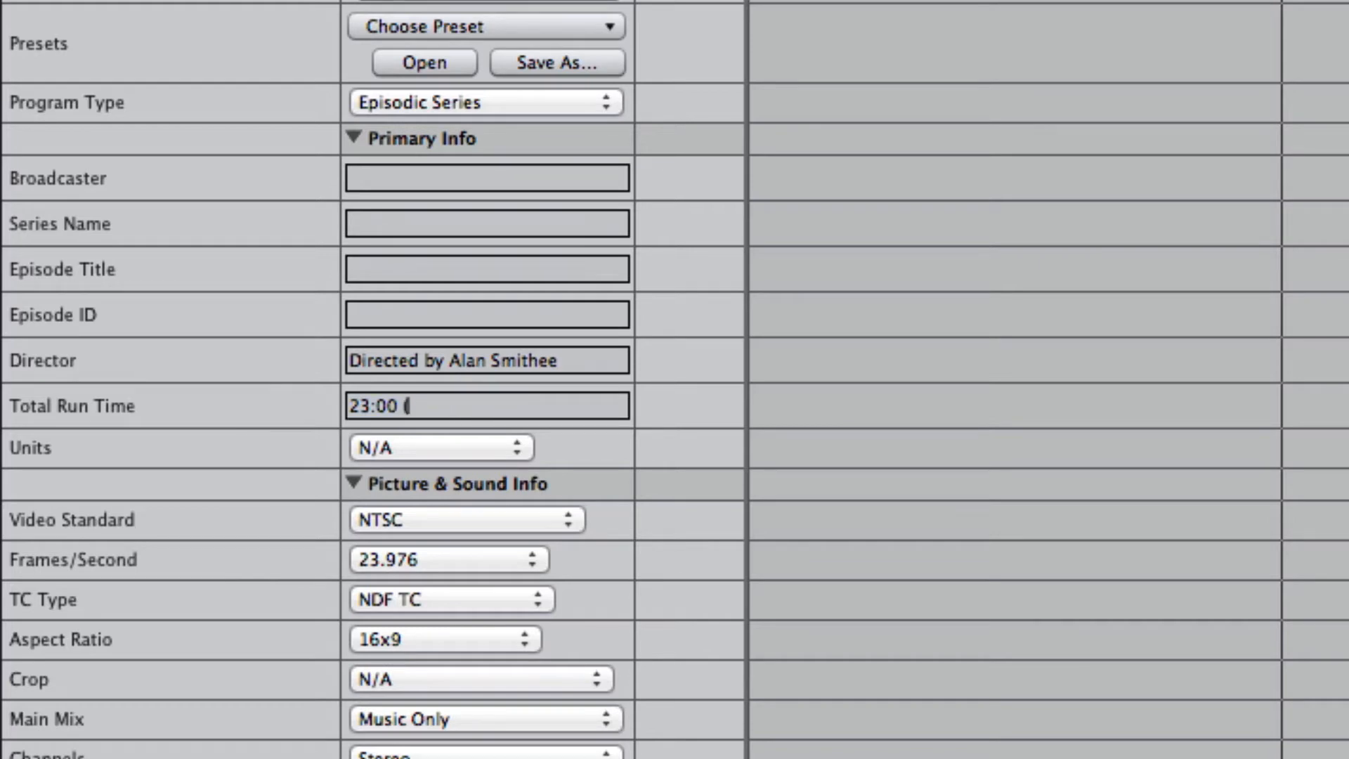
type("excluding")
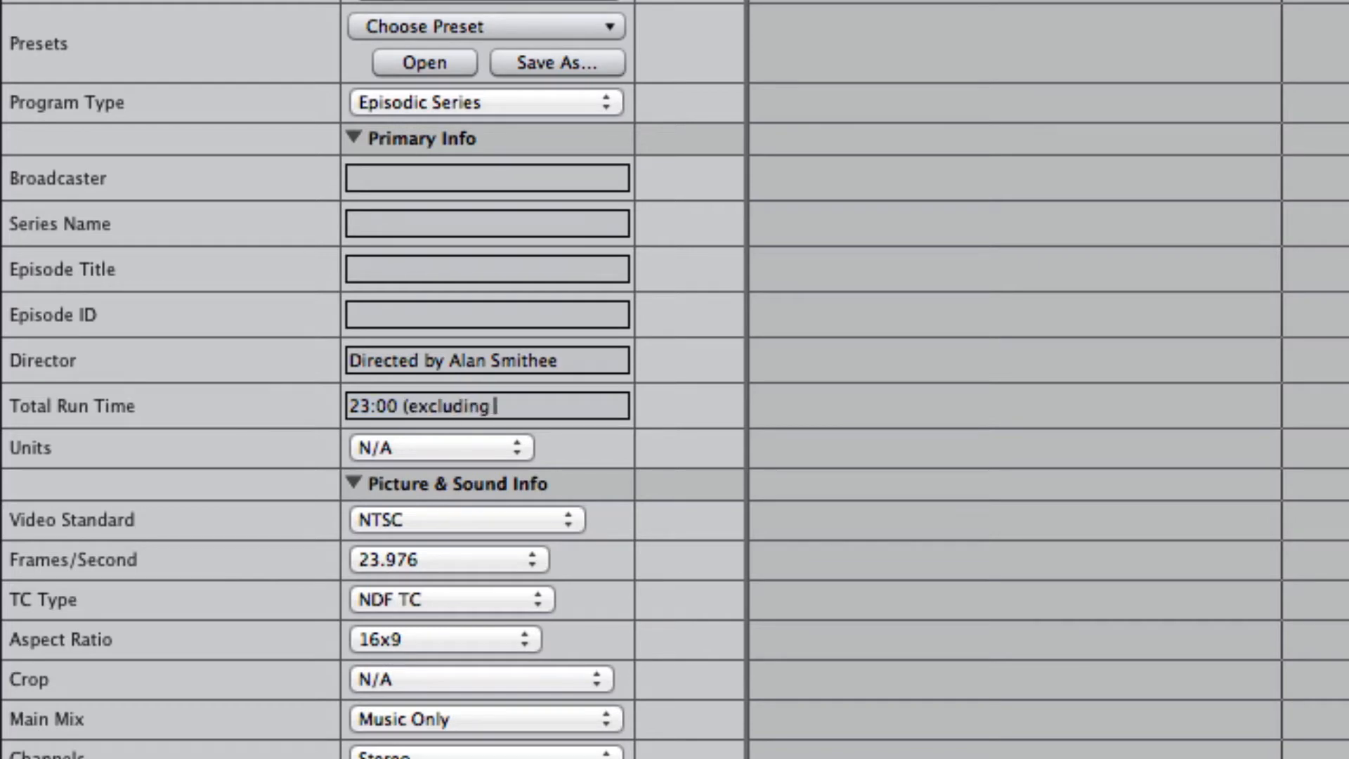
type("3 x :1")
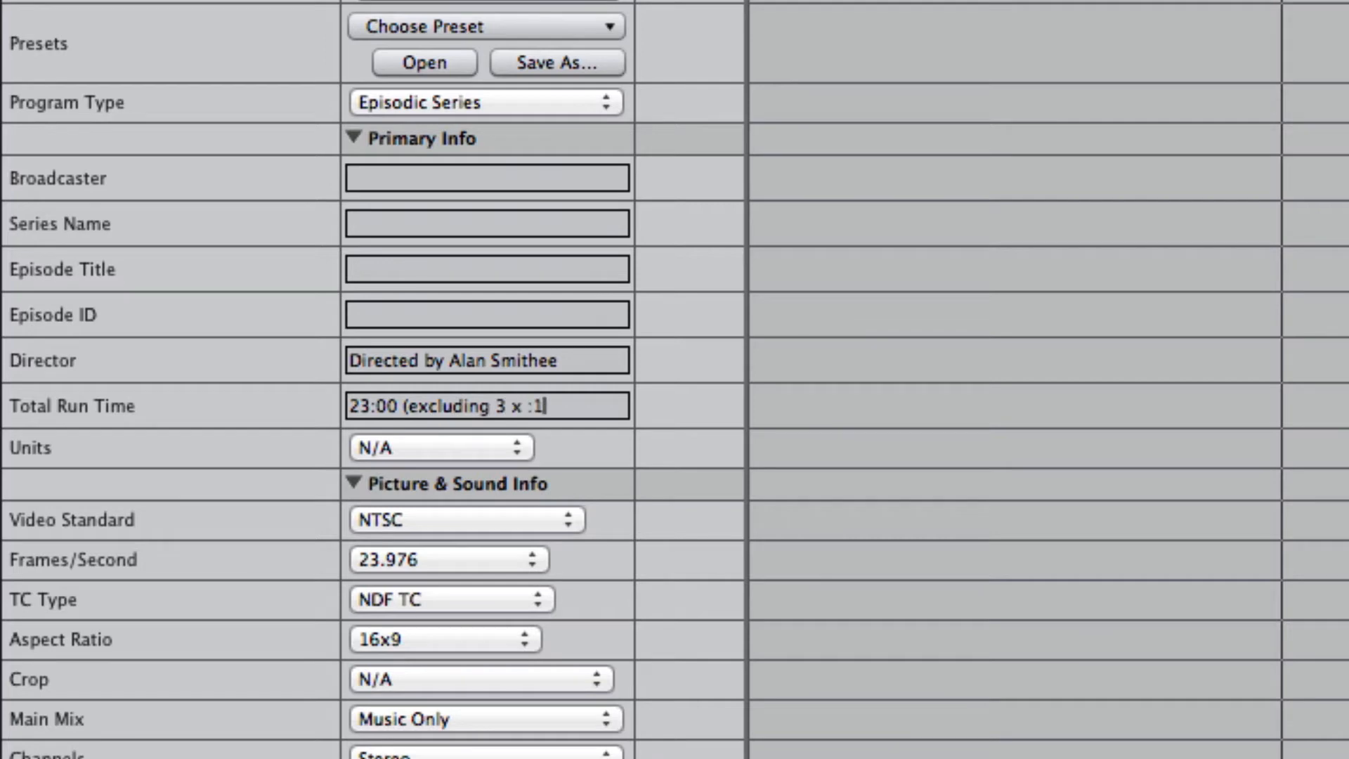
type("0 breaks)")
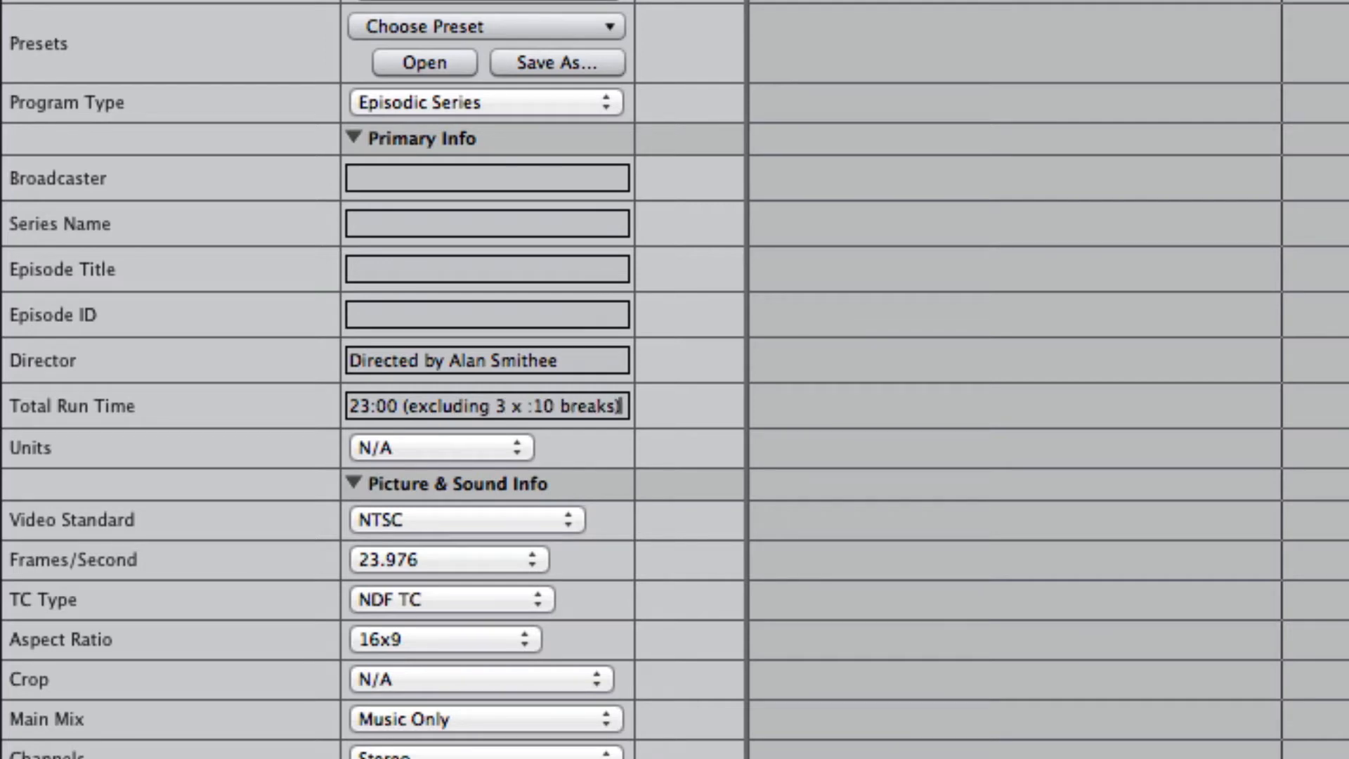
- Set the video standard to 1080PsF, aspect ratio 2.39:1 and crop to Letterbox
scroll("down", 3)
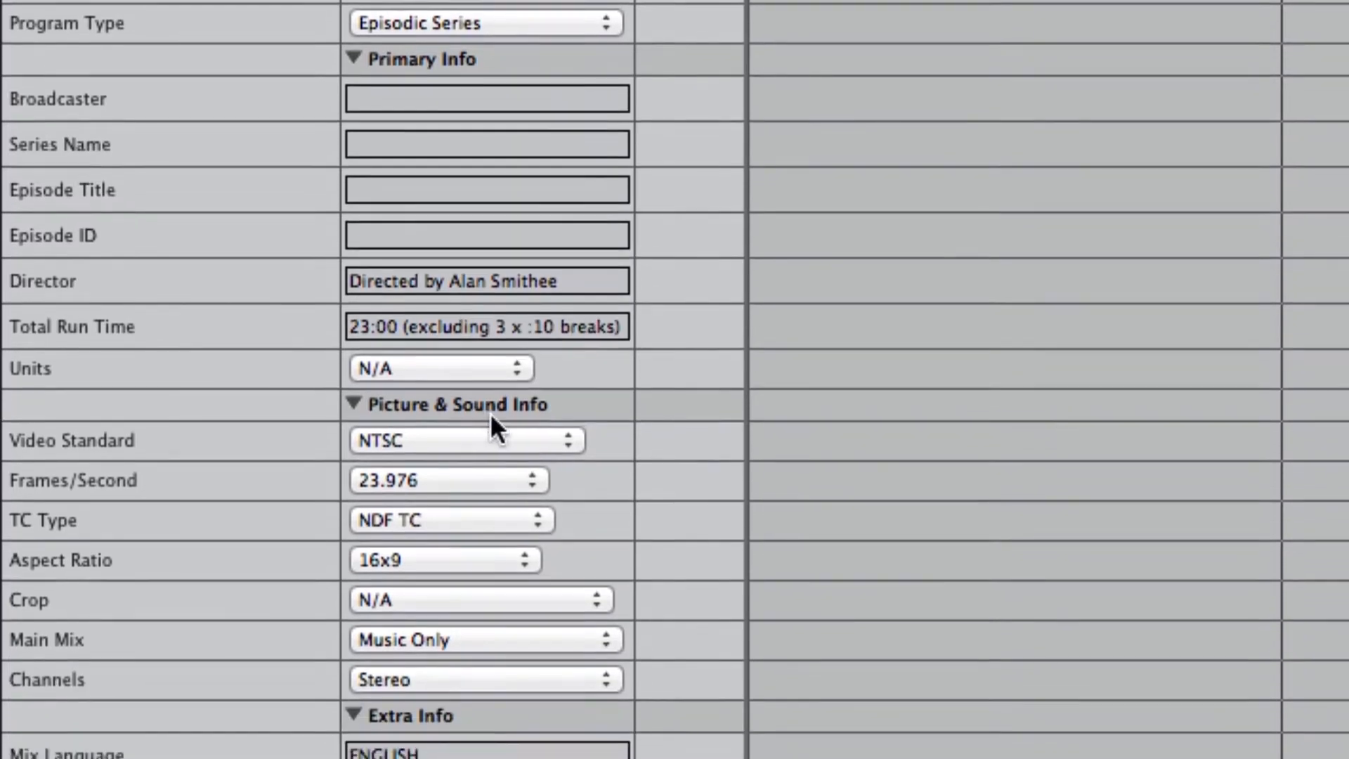
scroll("down", 3)
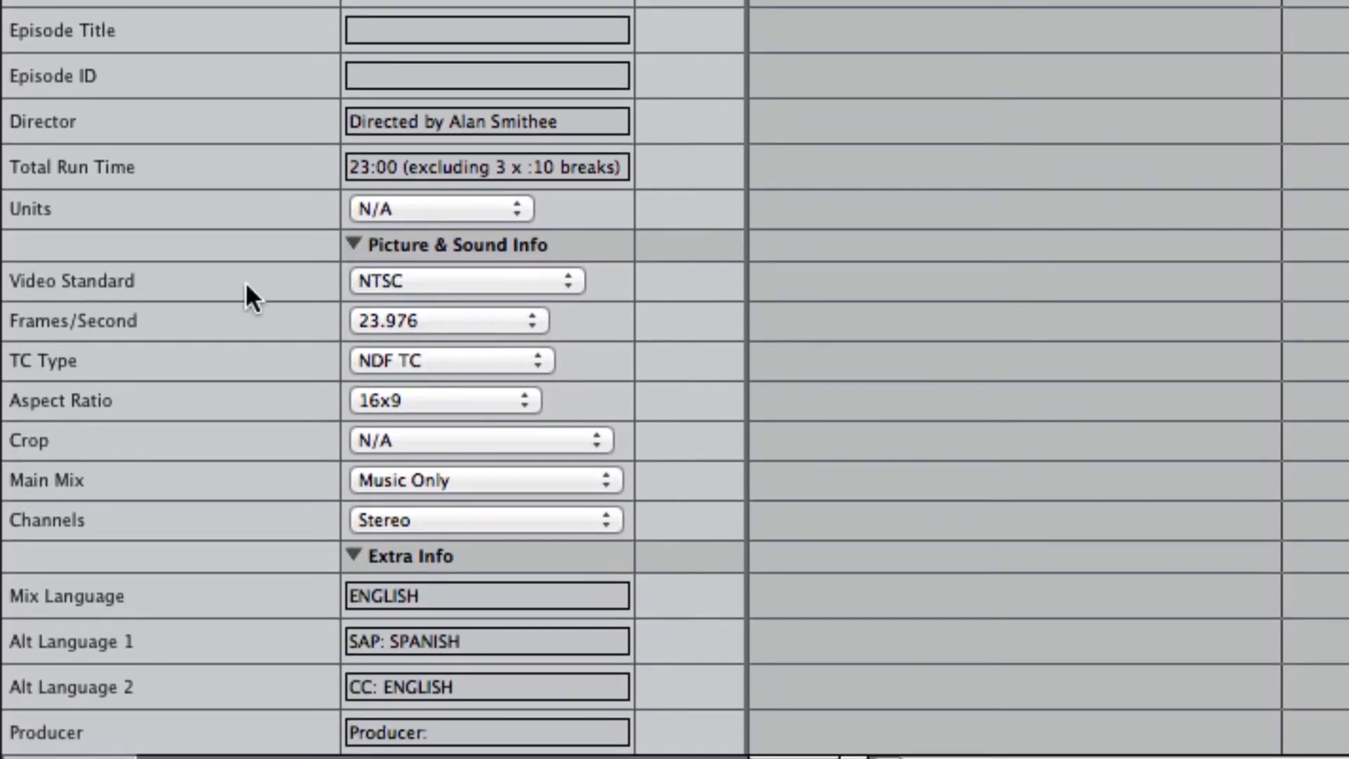
left_click(465, 281)
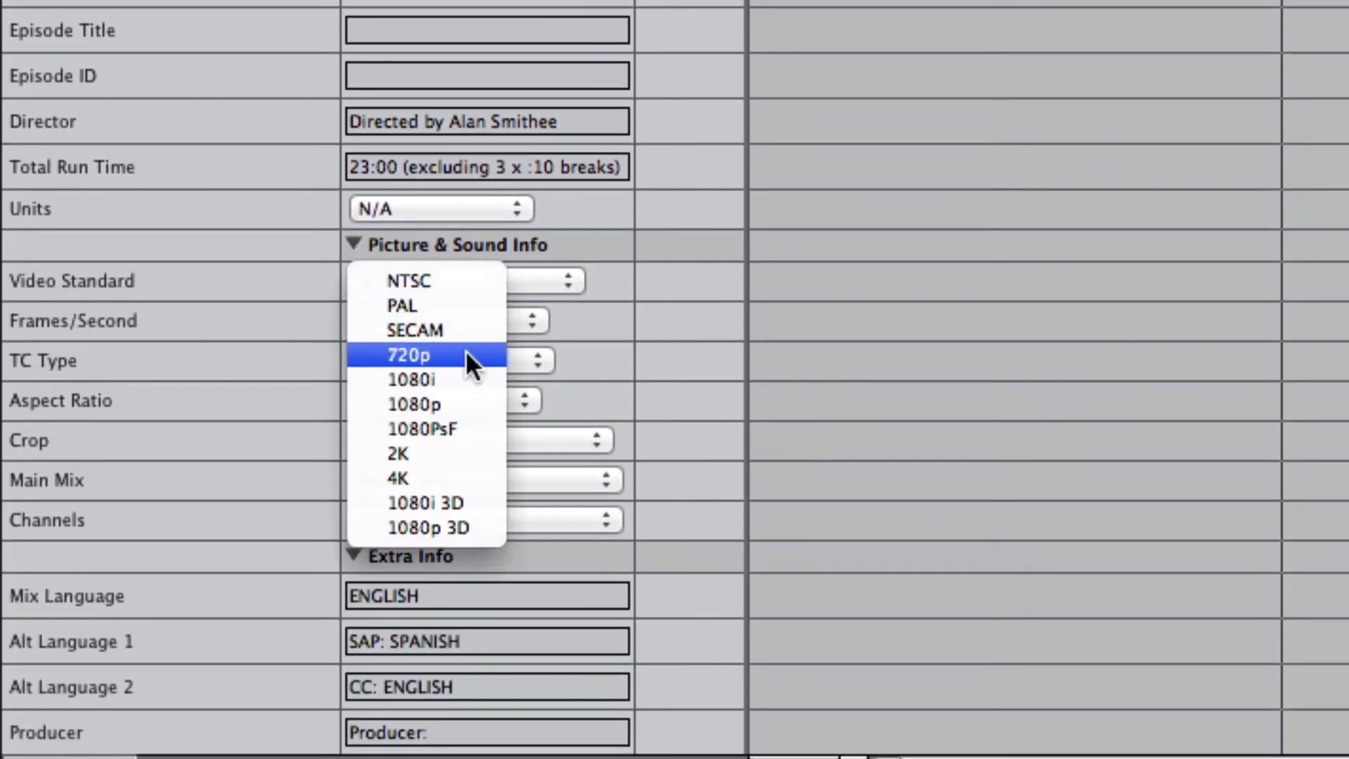
mouse_move(455, 428)
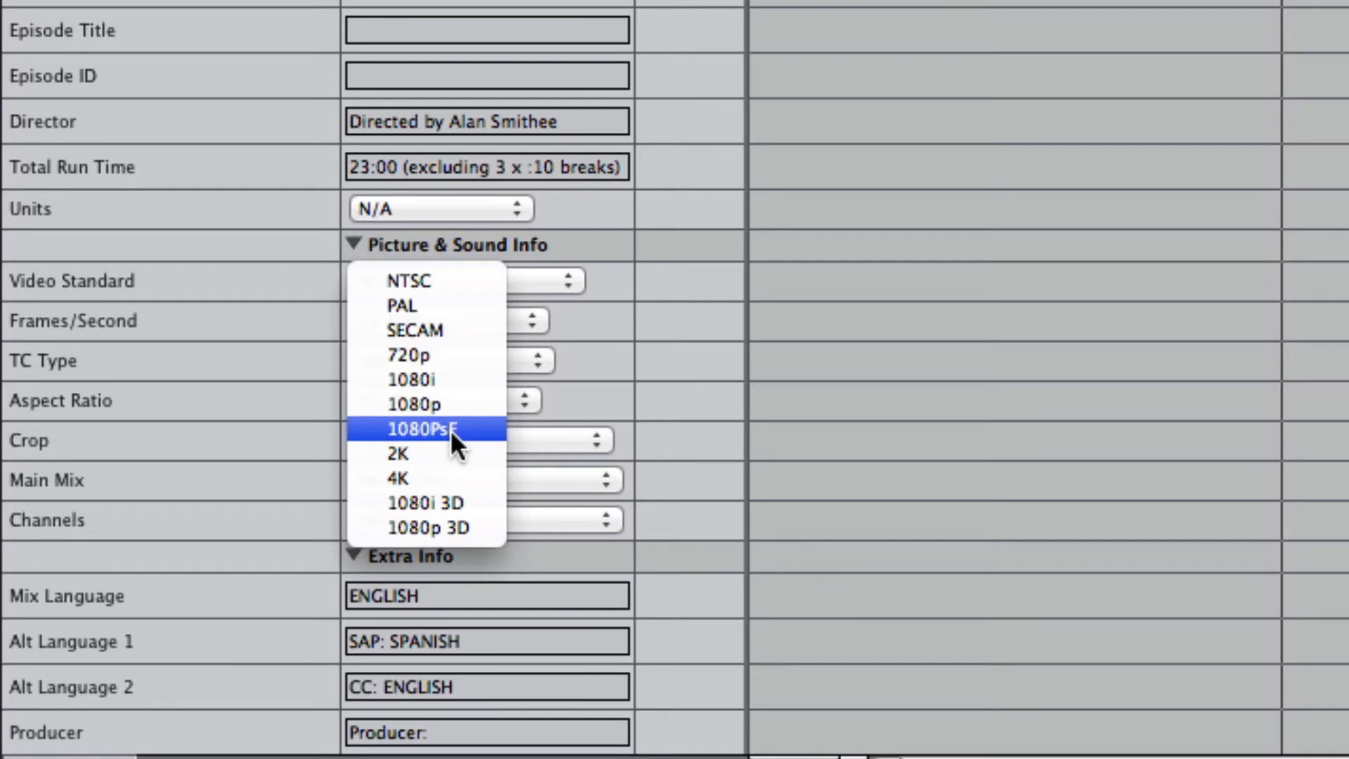
left_click(421, 430)
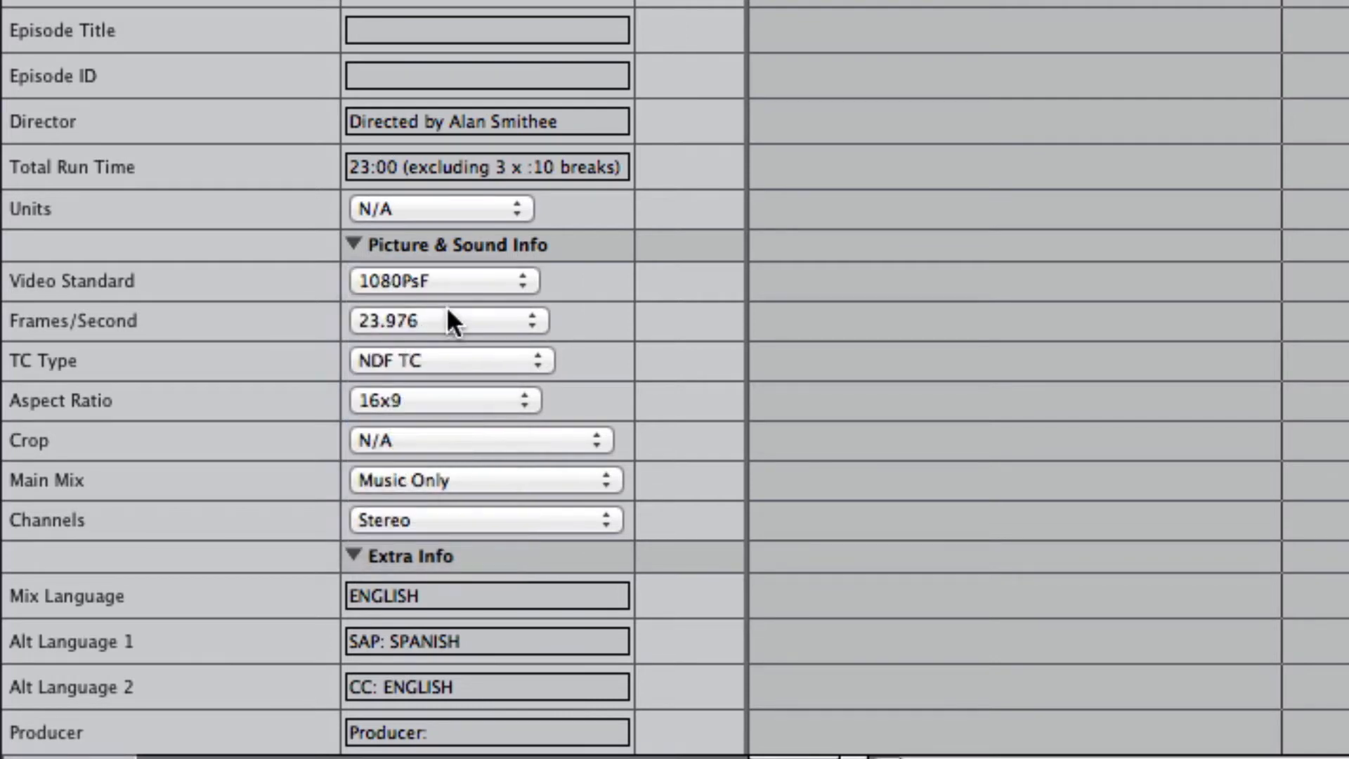
left_click(443, 281)
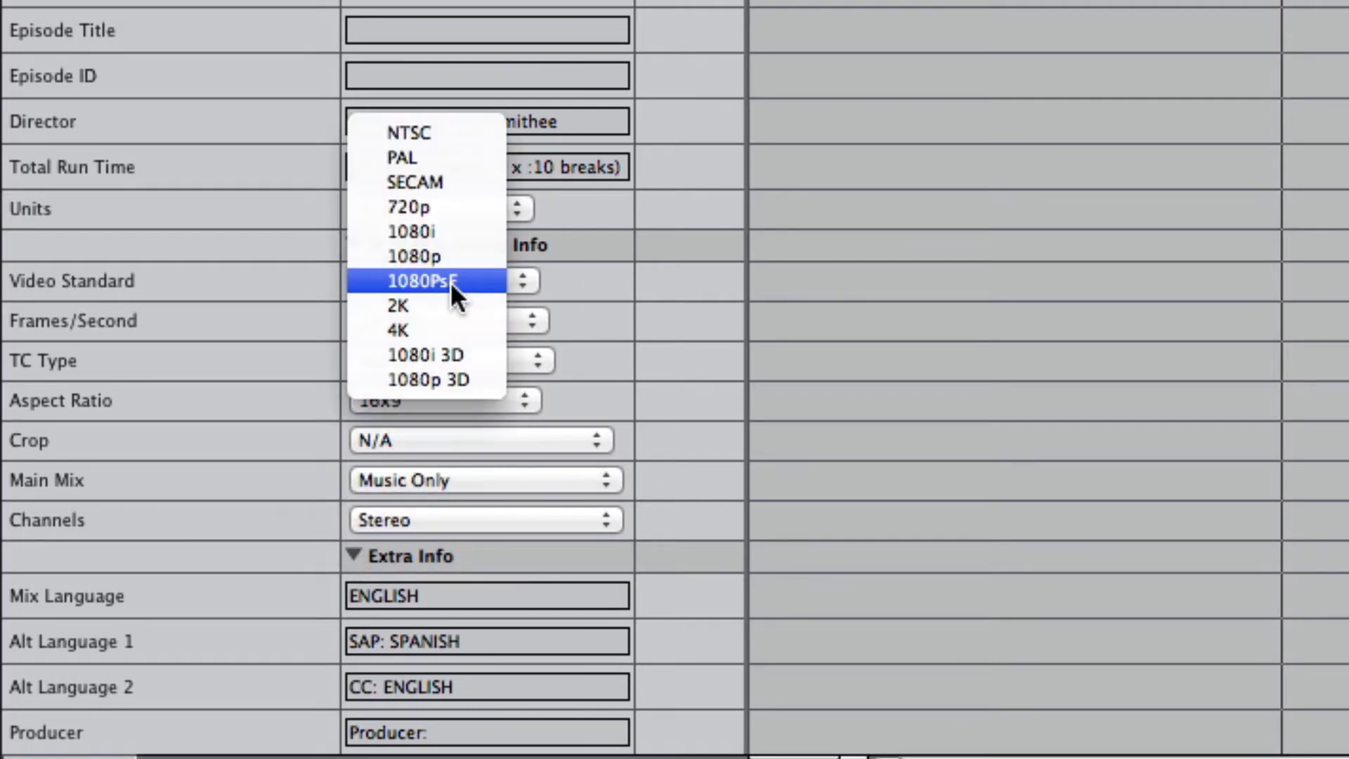
left_click(426, 281)
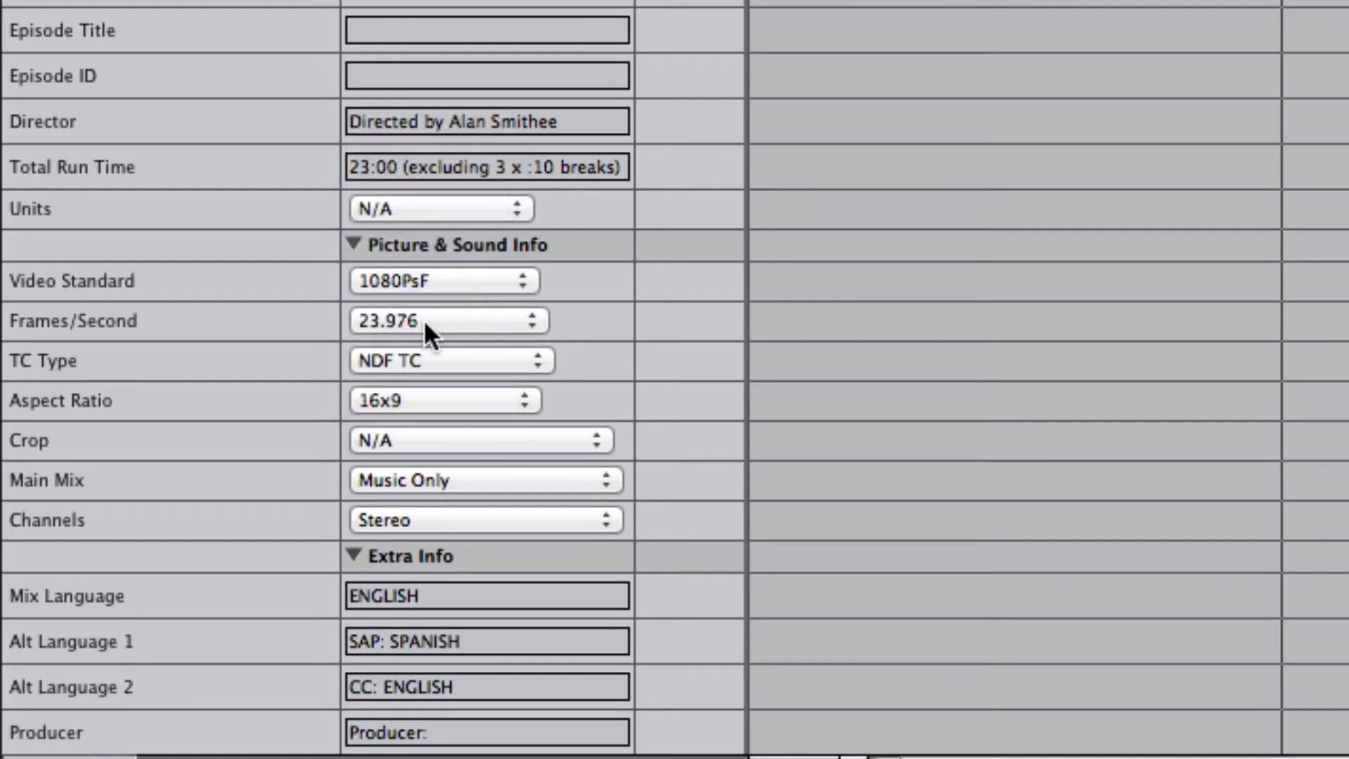
left_click(442, 320)
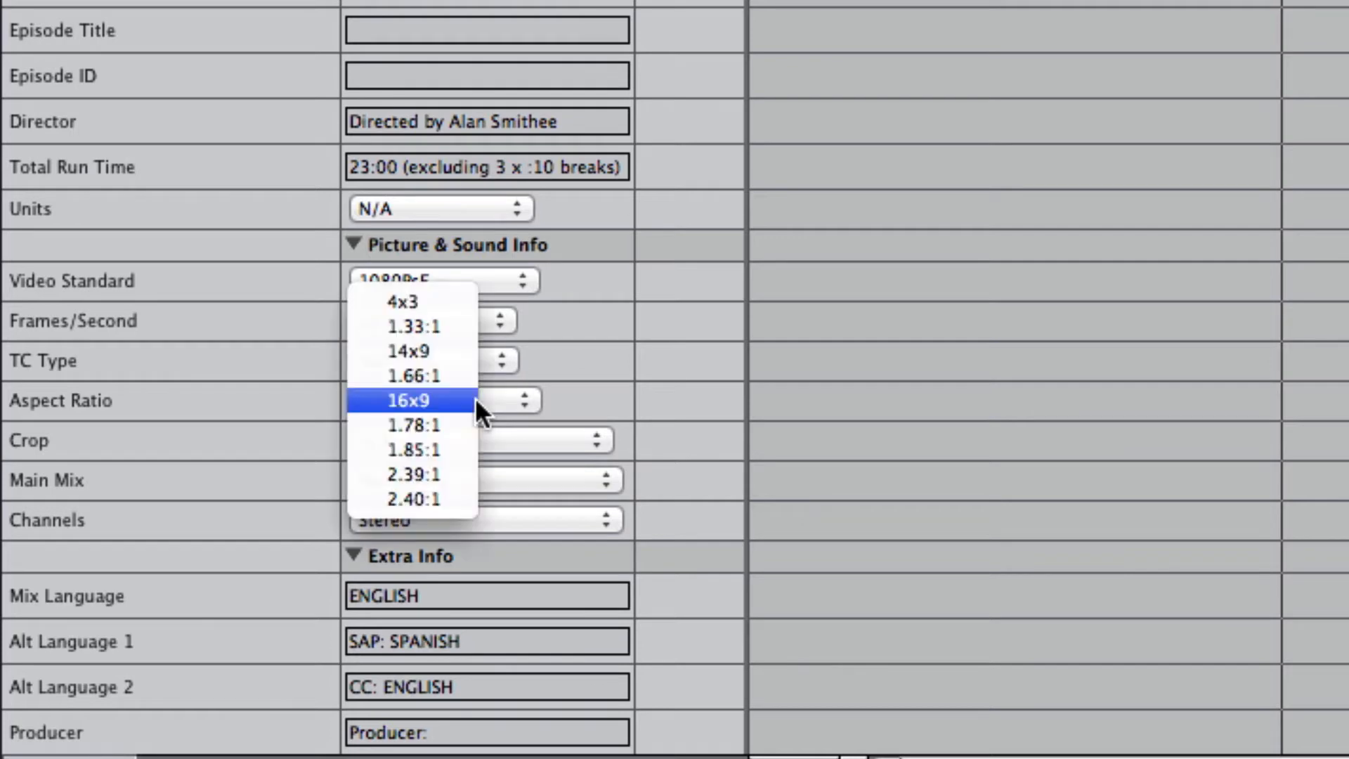
mouse_move(447, 415)
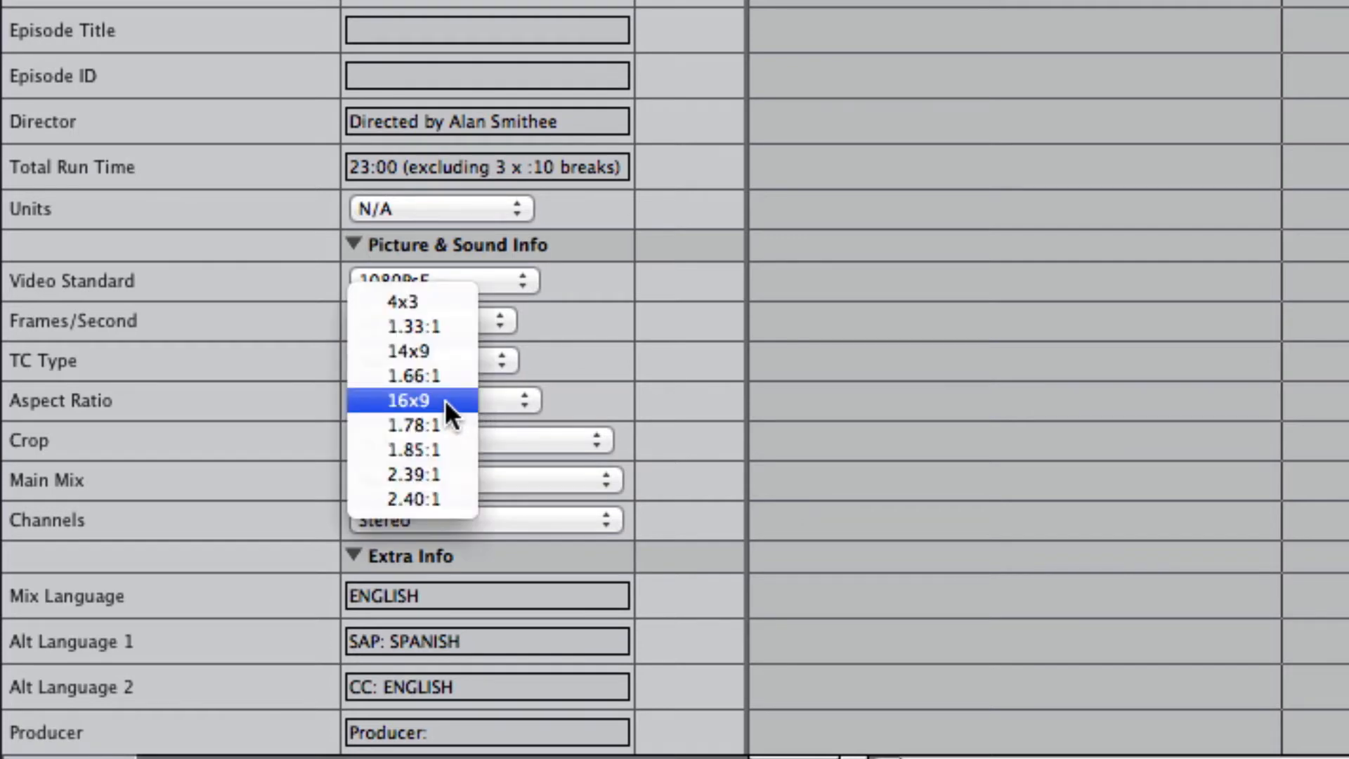
left_click(413, 474)
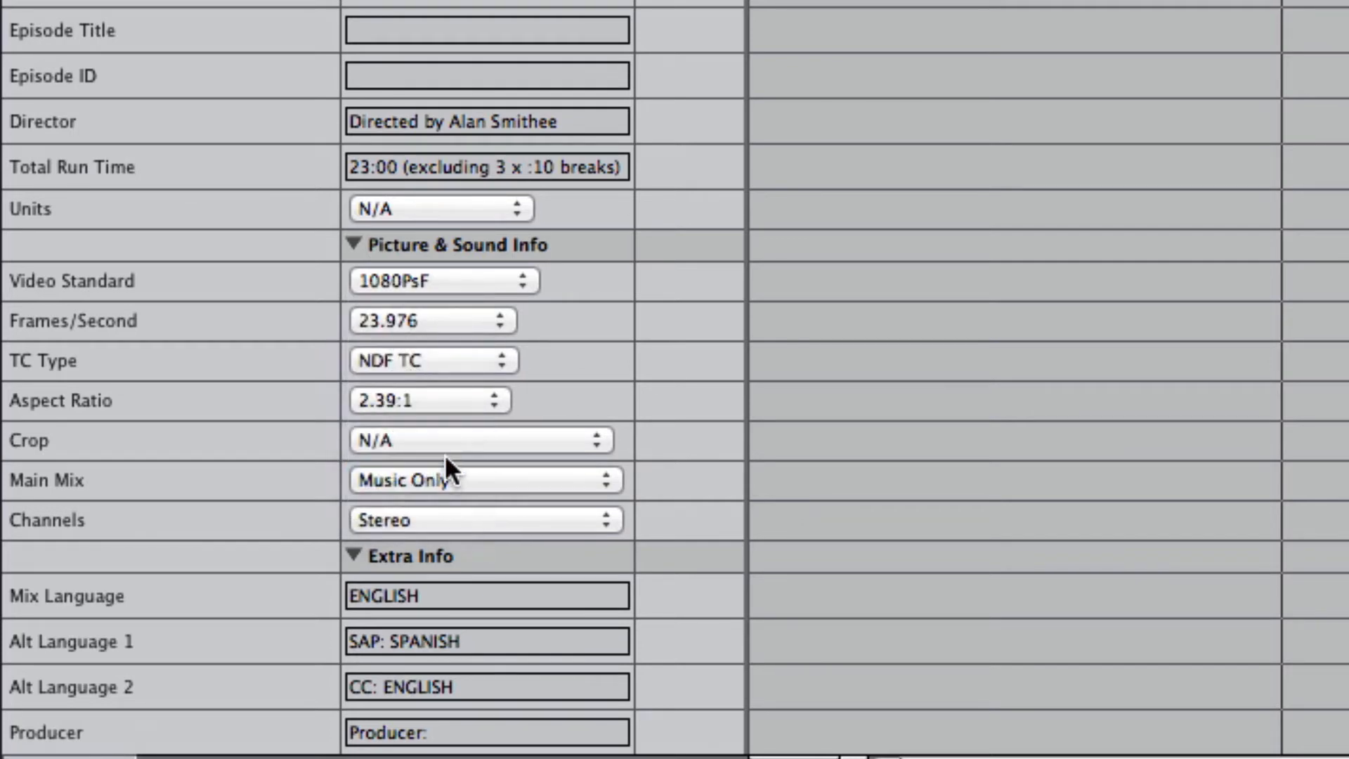
left_click(479, 440)
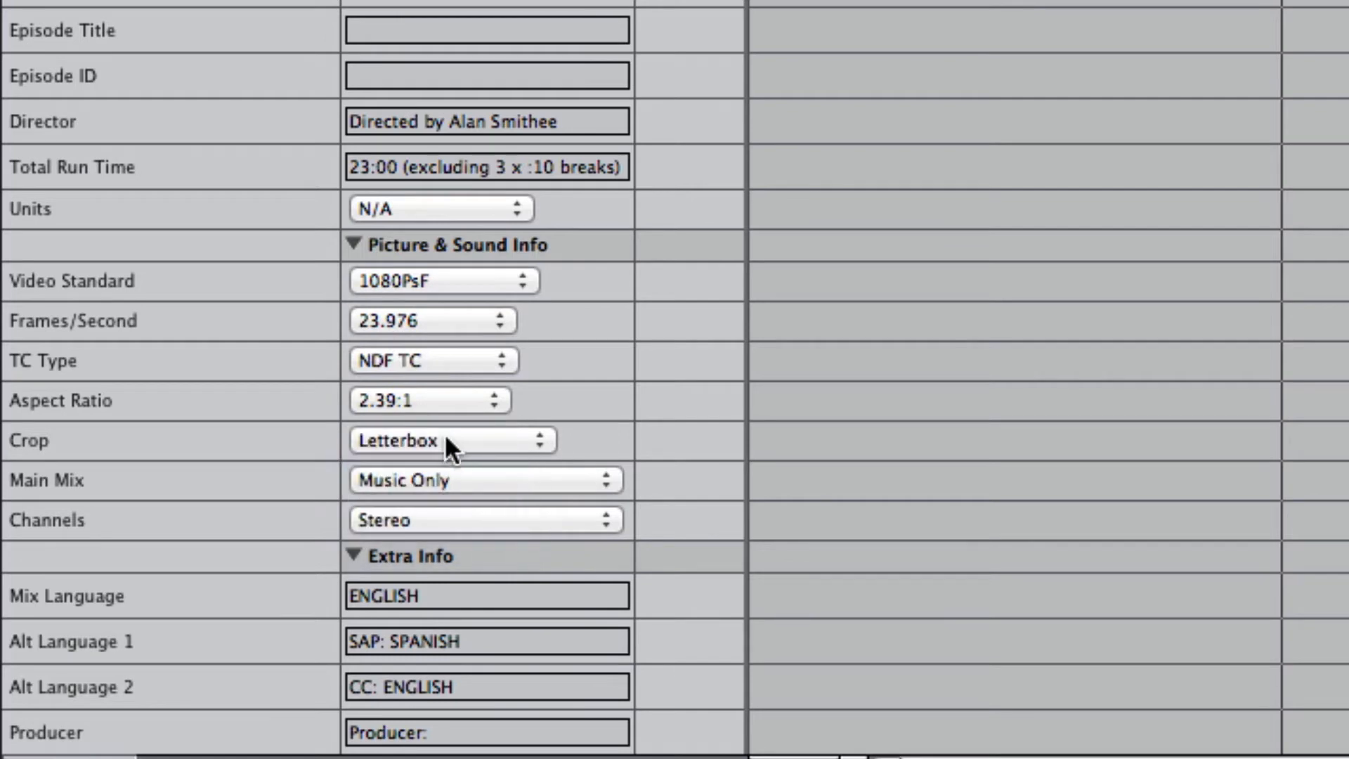
- Set the main mix to Full Mix and the audio channels to 5.1
left_click(485, 481)
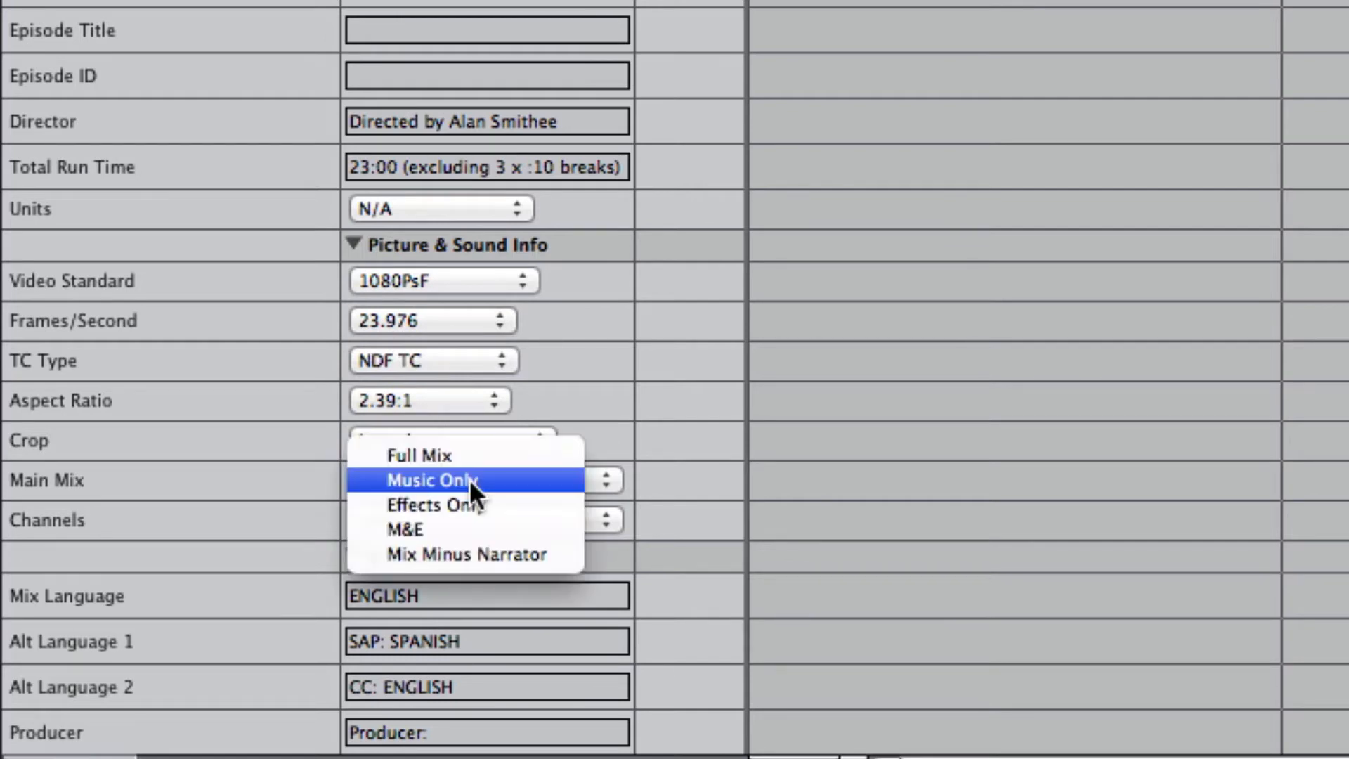
mouse_move(461, 455)
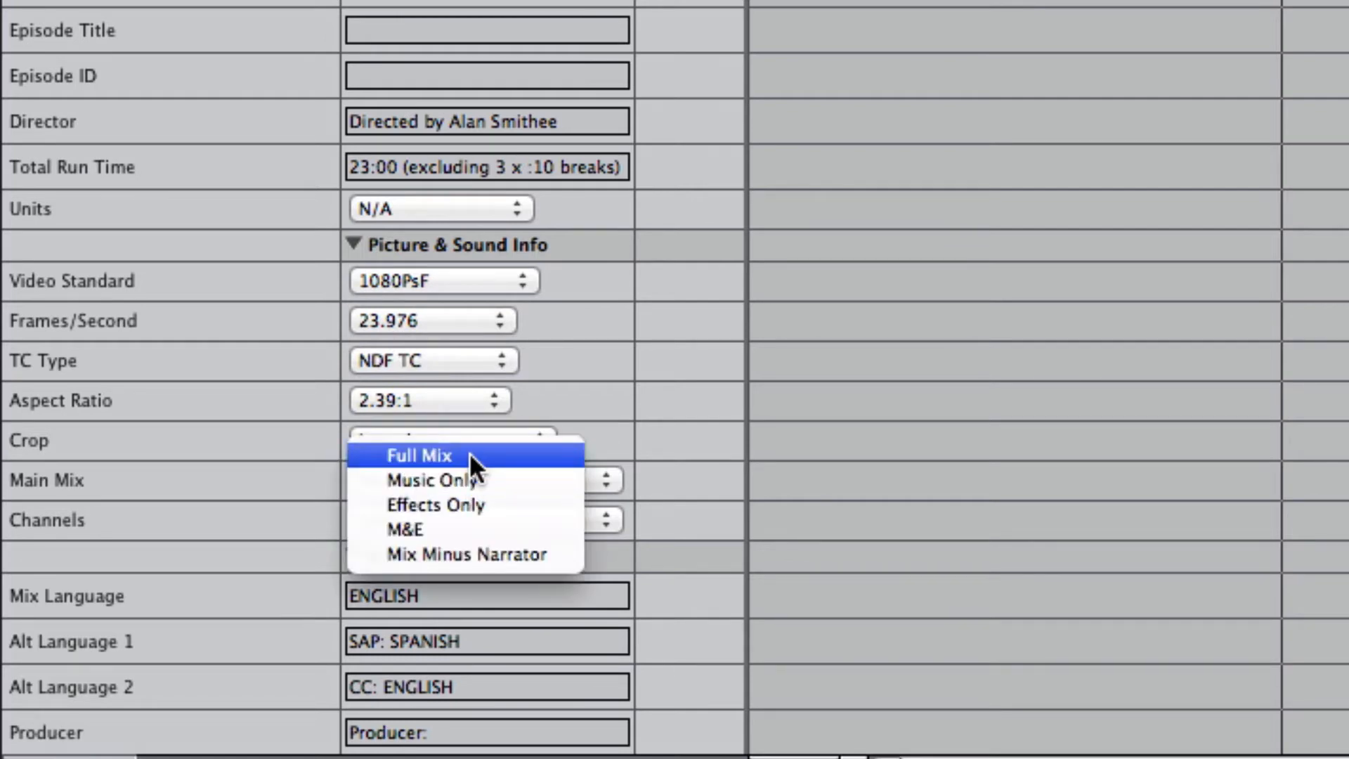
left_click(418, 455)
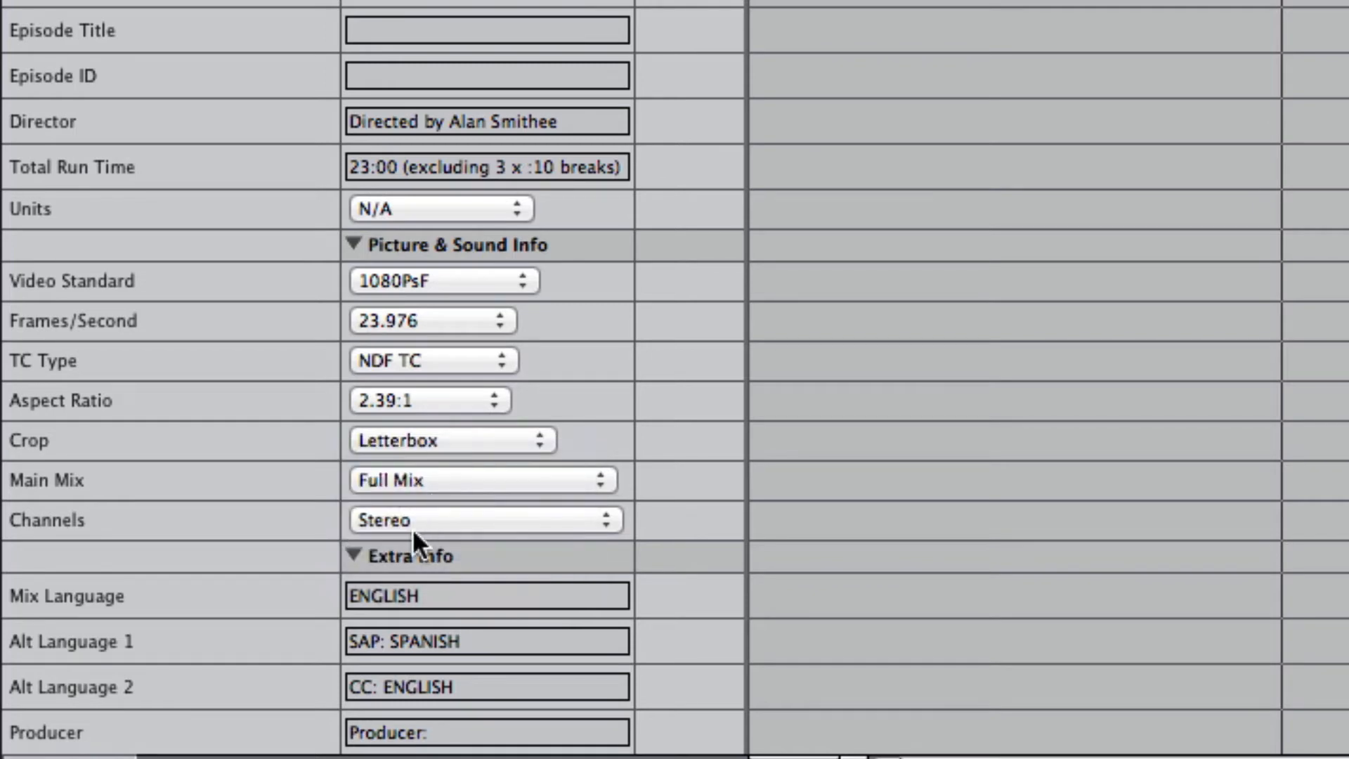
left_click(482, 481)
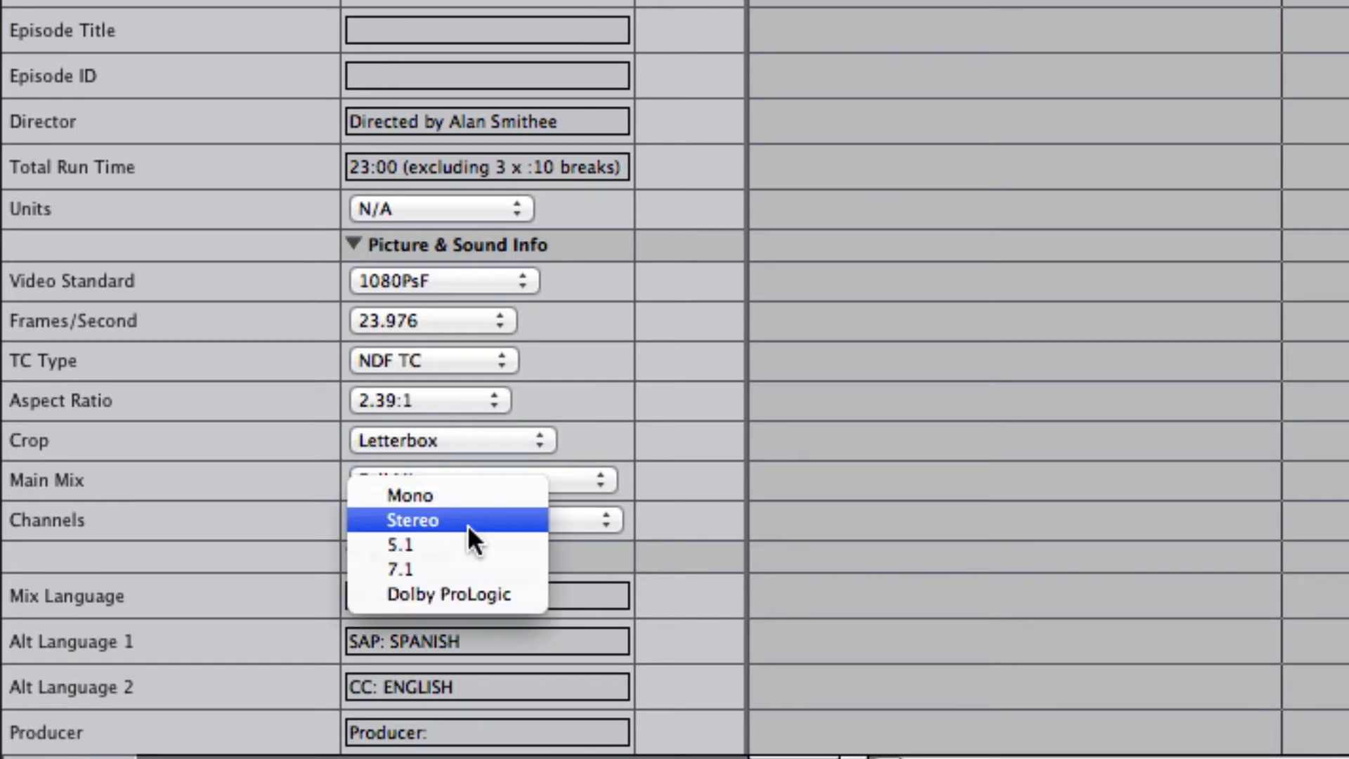
mouse_move(447, 543)
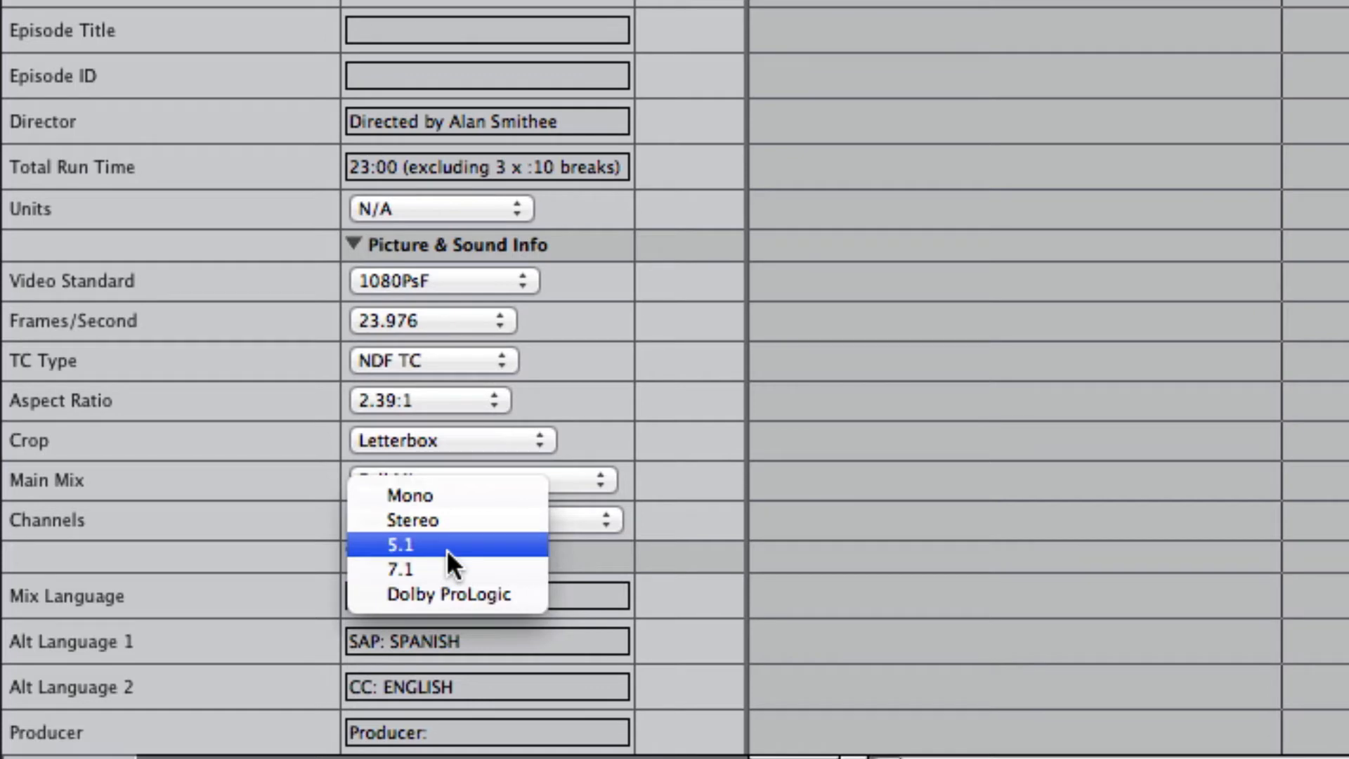
left_click(398, 544)
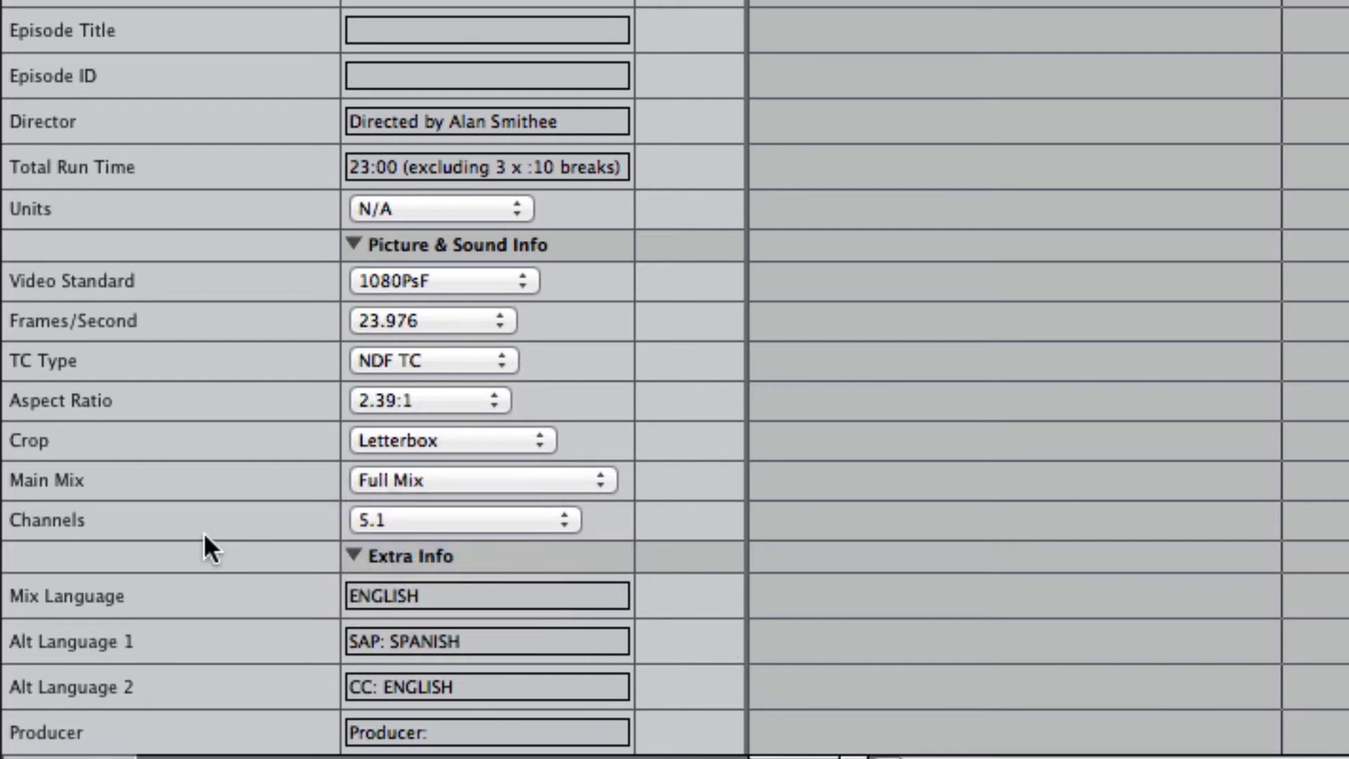
scroll("up", 3)
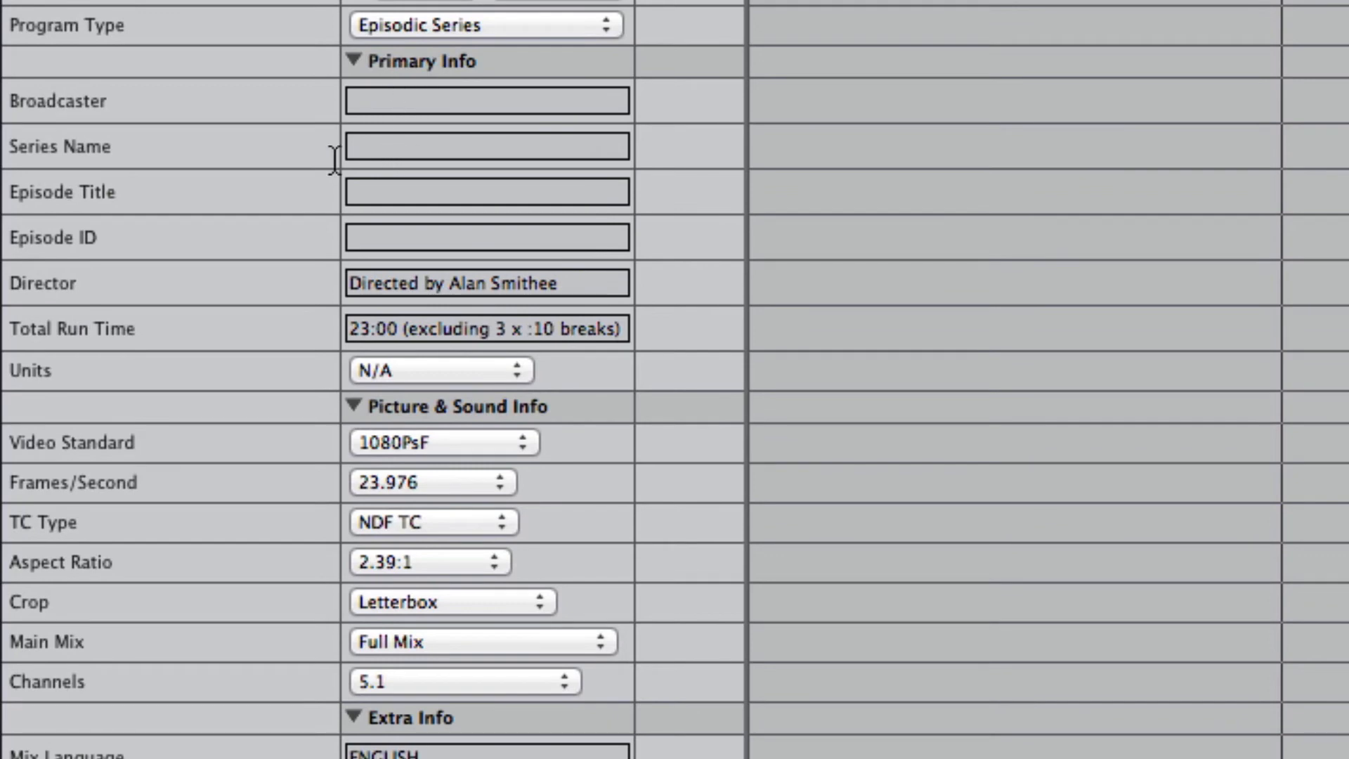
mouse_move(400, 100)
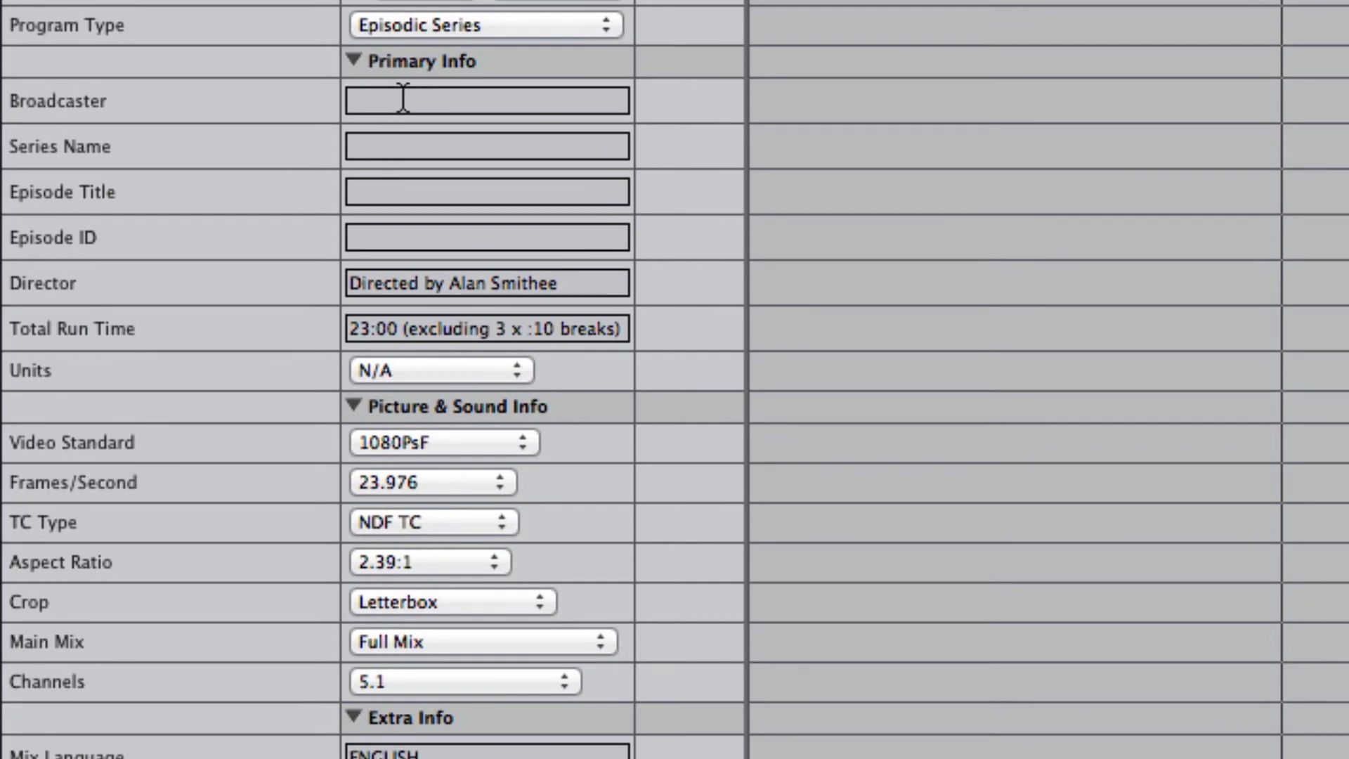
left_click(485, 101)
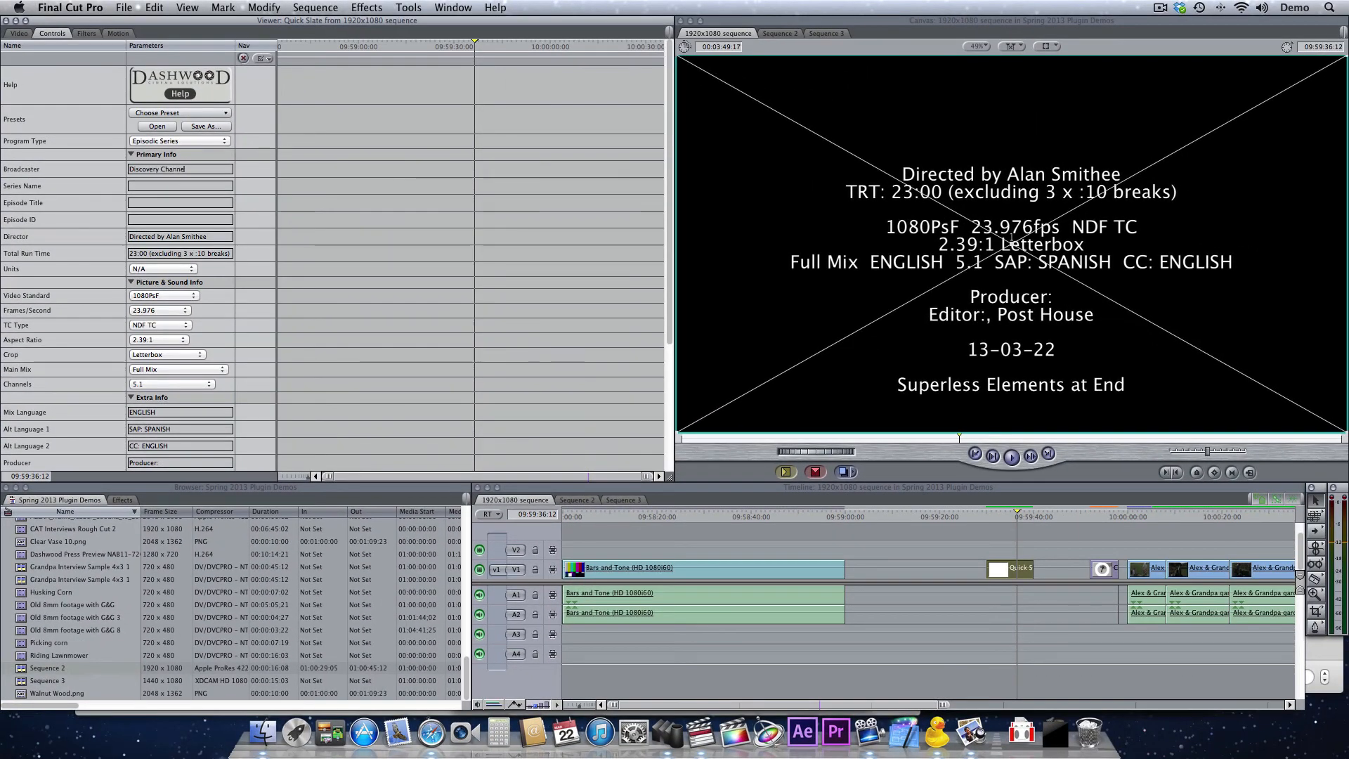
left_click(178, 185)
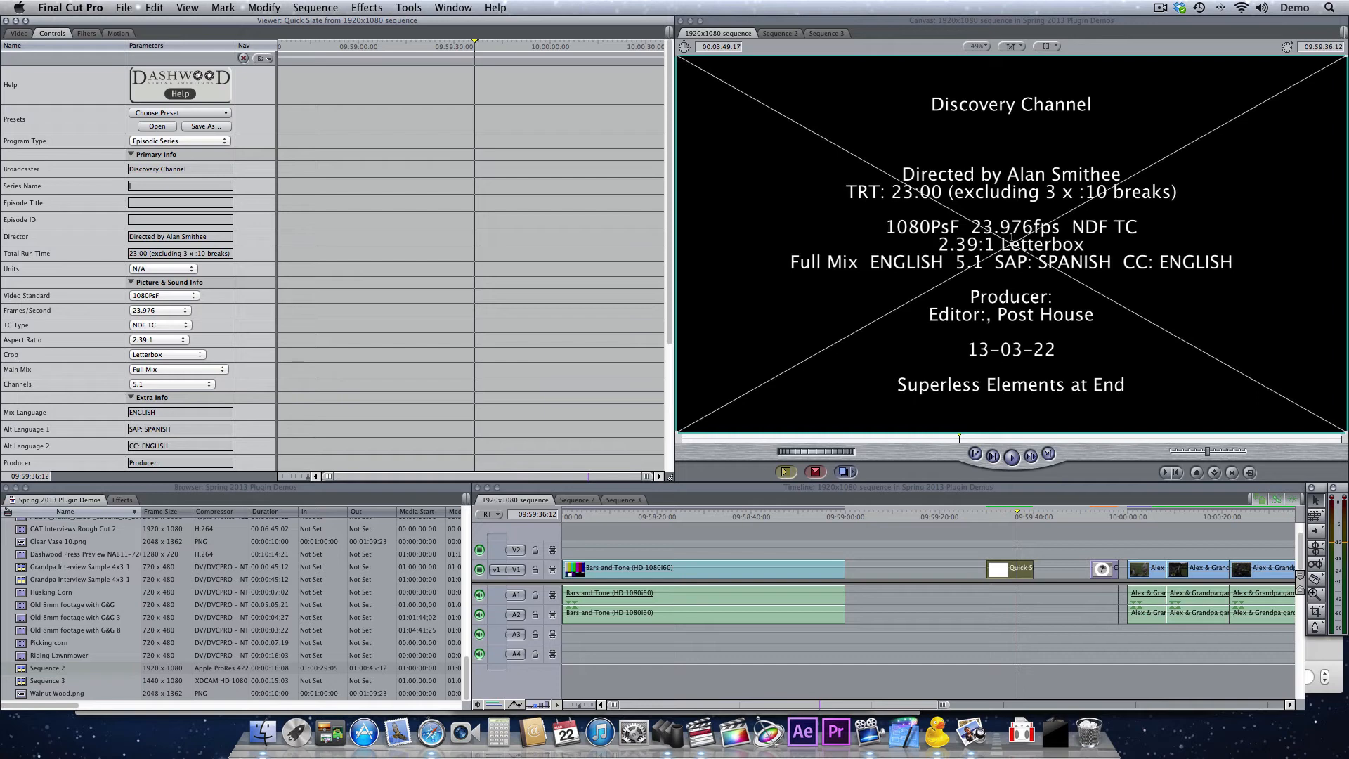
type("Editor Essentials")
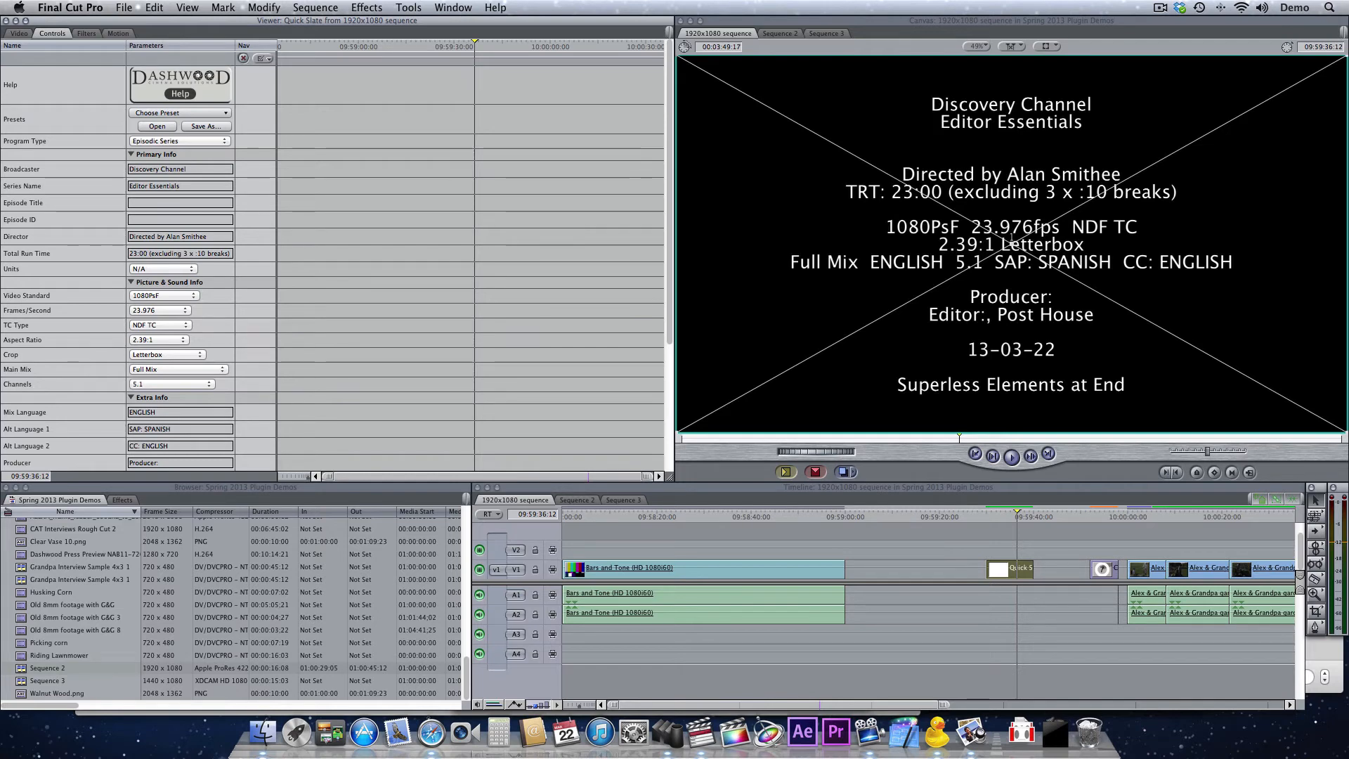
type("Quick Slate")
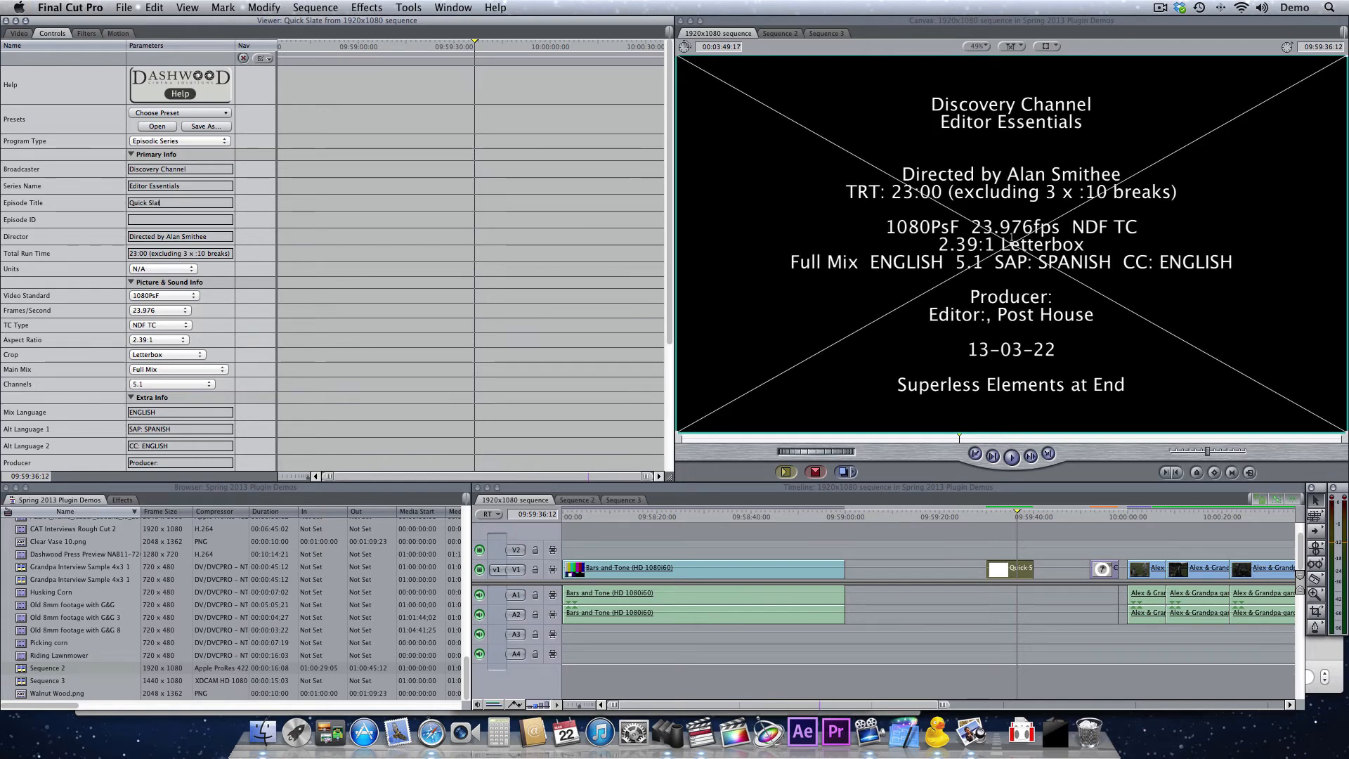
type("12345-123-345")
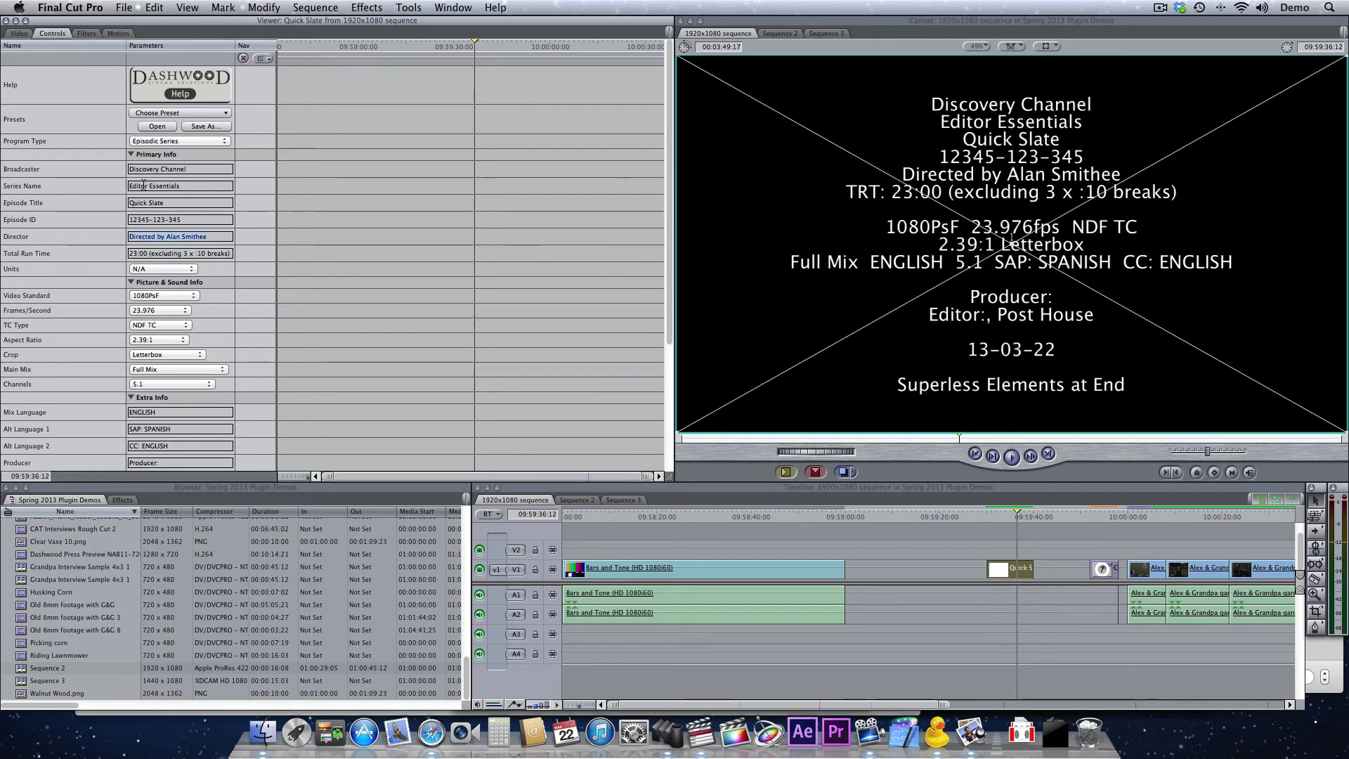
- Clear the Producer field and change the Post House to Dashwood
scroll("down", 3)
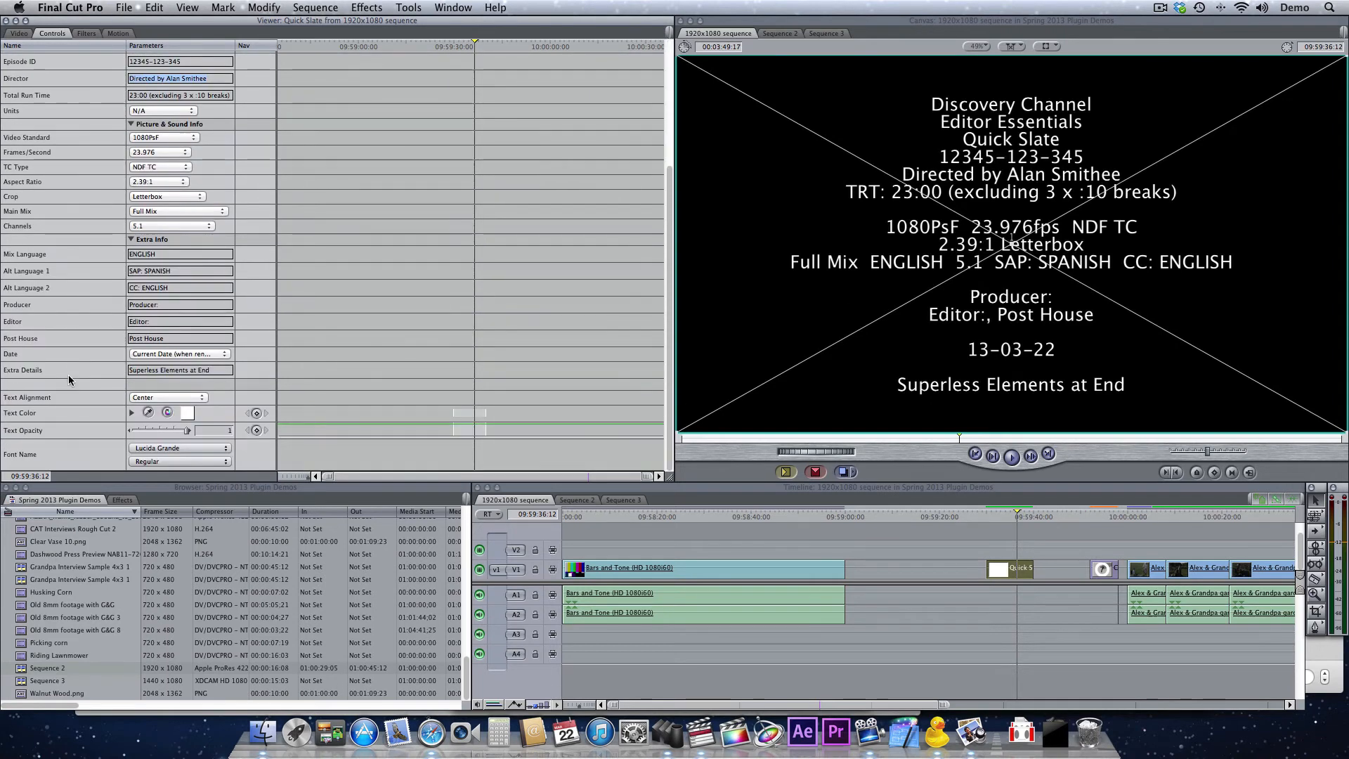
left_click(158, 321)
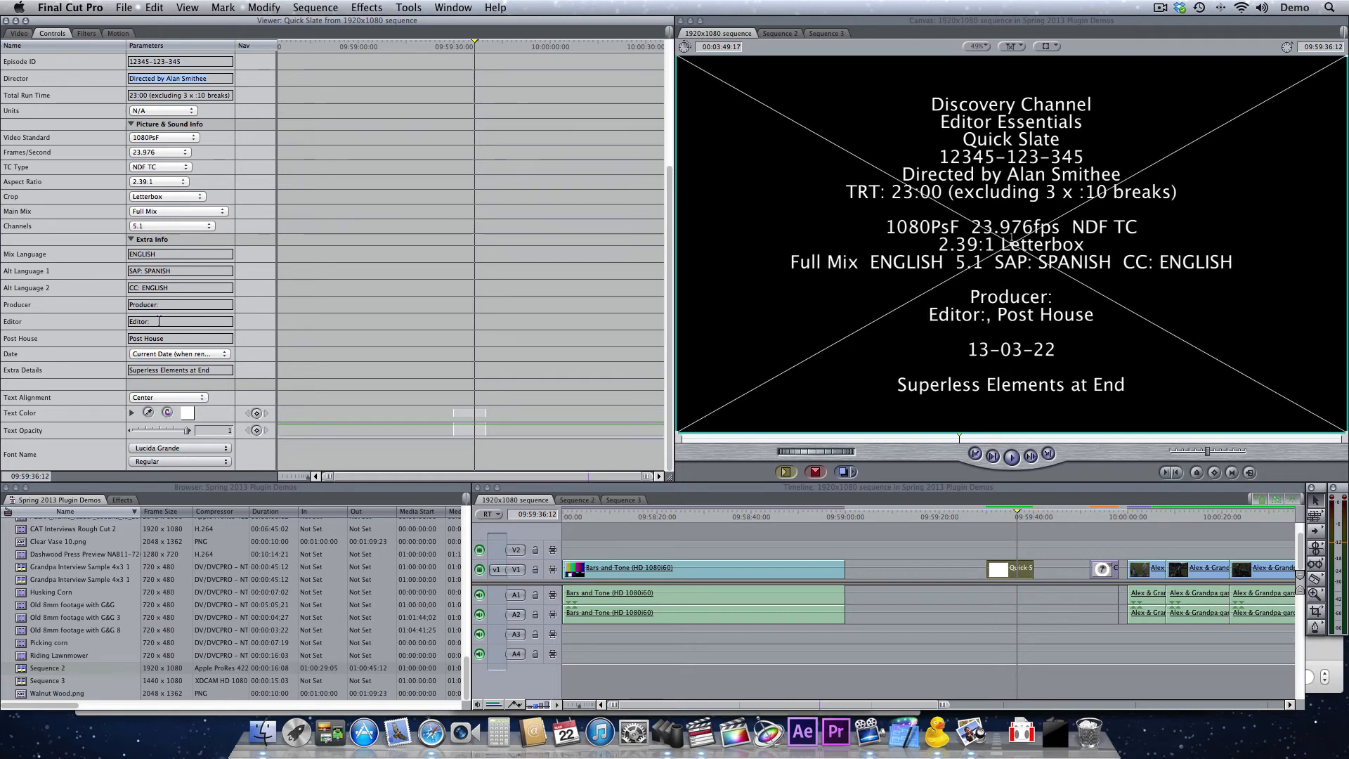
left_click(143, 305)
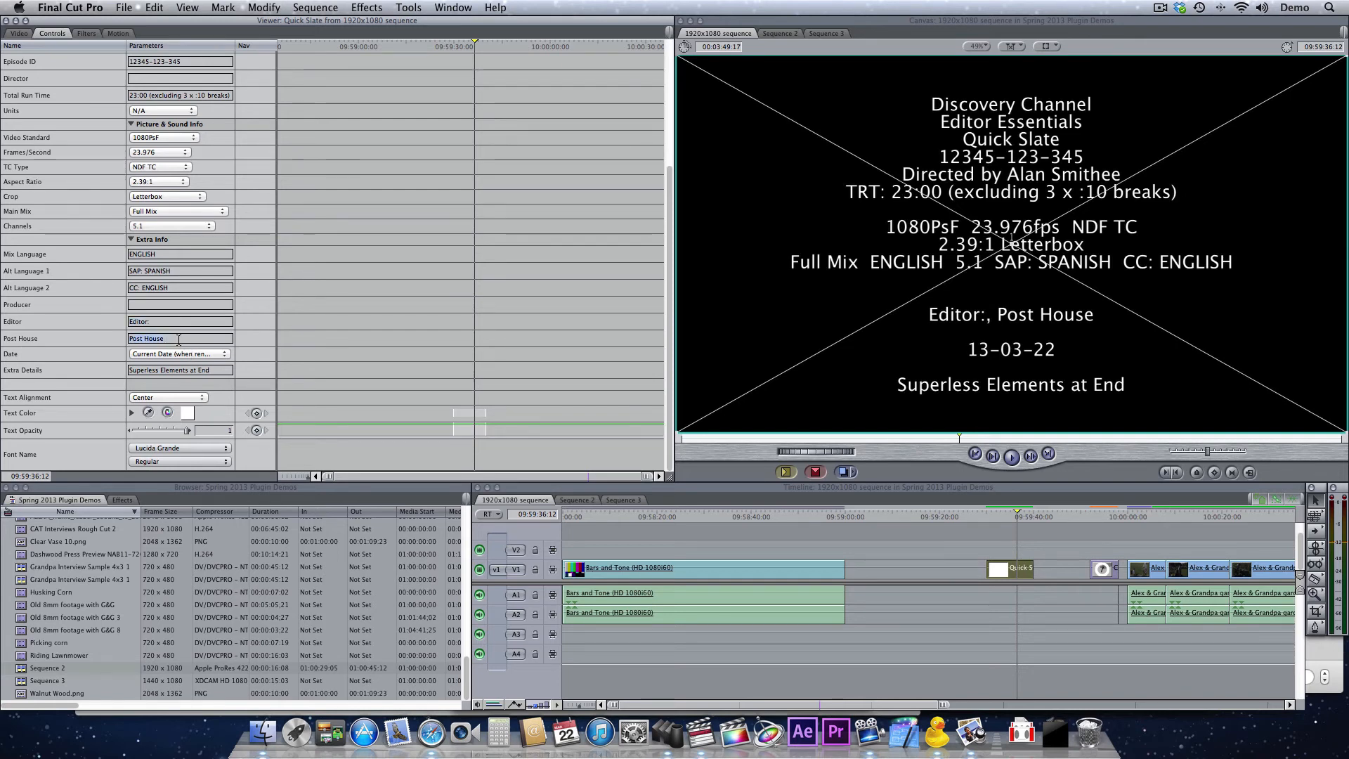
type("Dashwood")
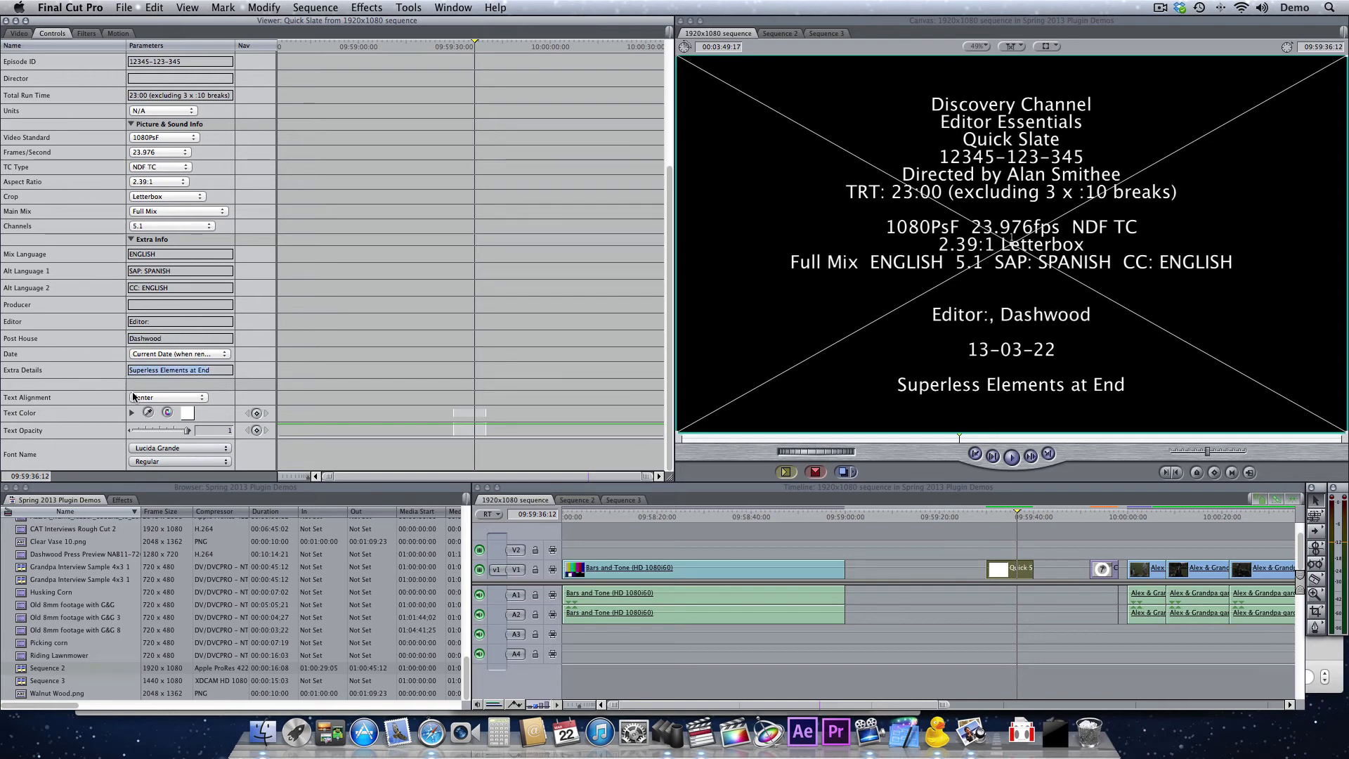
- Left-align the slate text and choose the Impact font
left_click(167, 396)
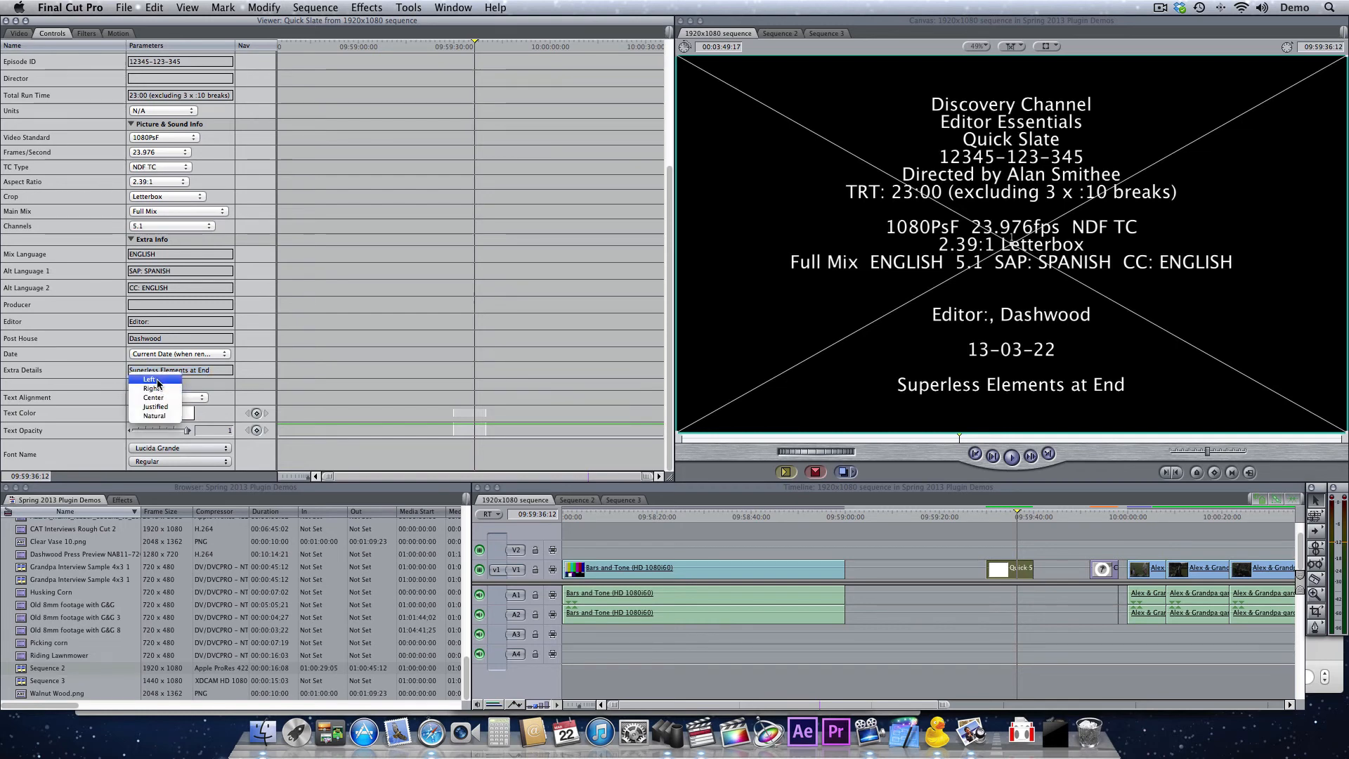
left_click(149, 379)
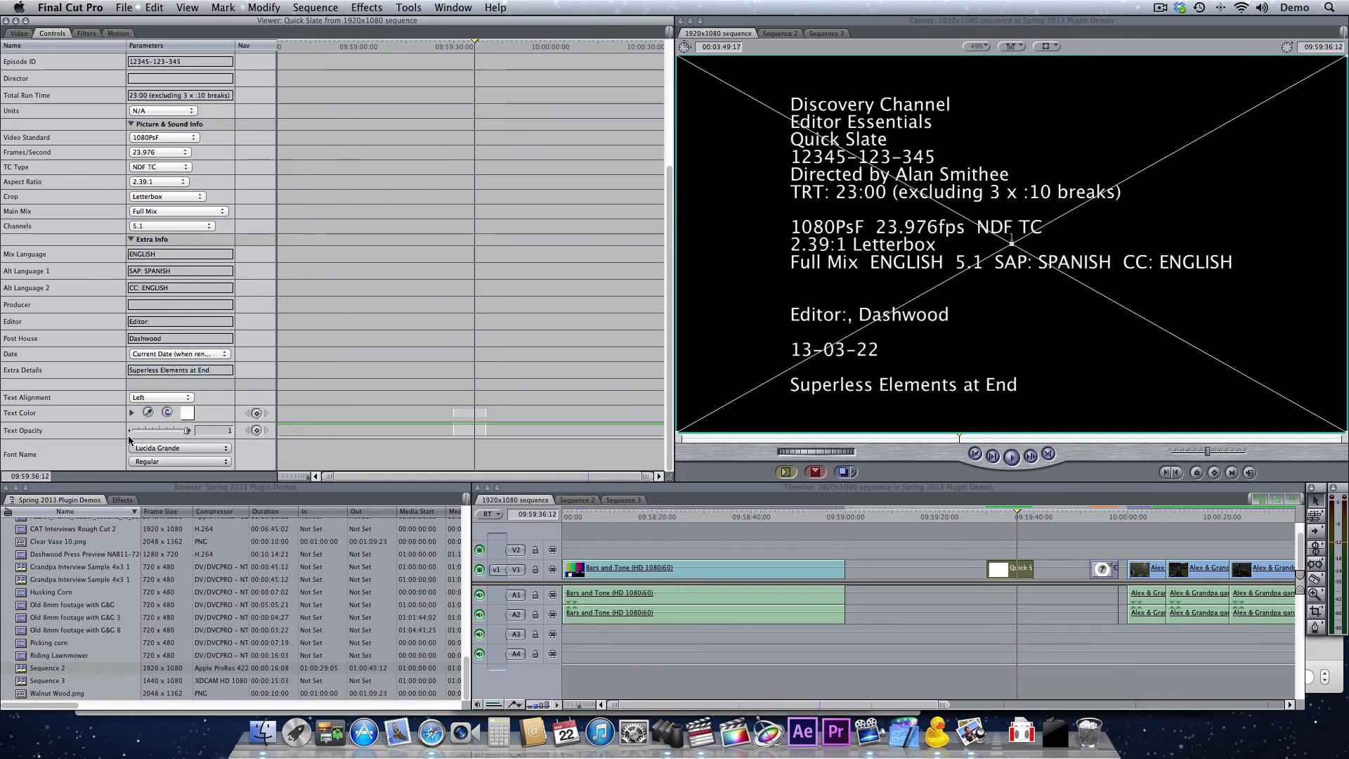
left_click(181, 447)
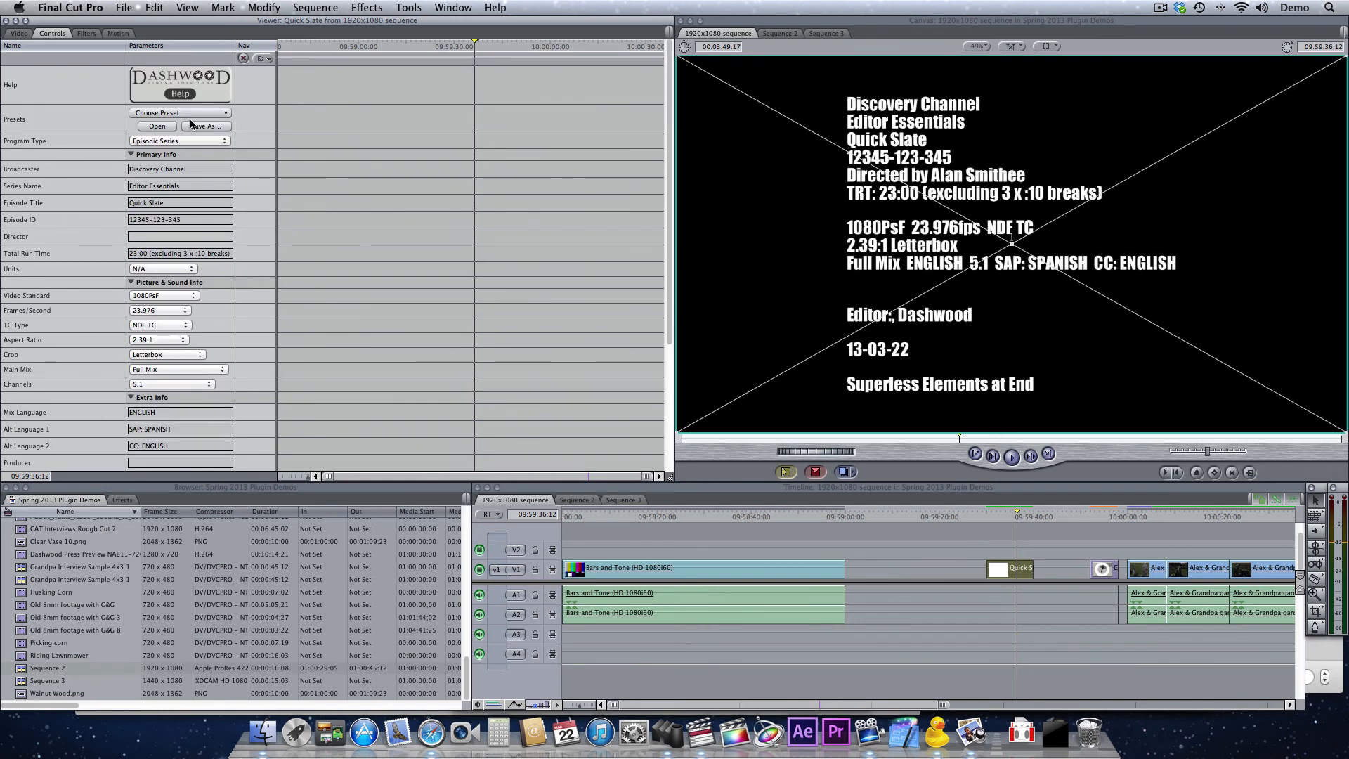
- Start Save As for a preset, then cancel the Save Preset dialog
left_click(203, 125)
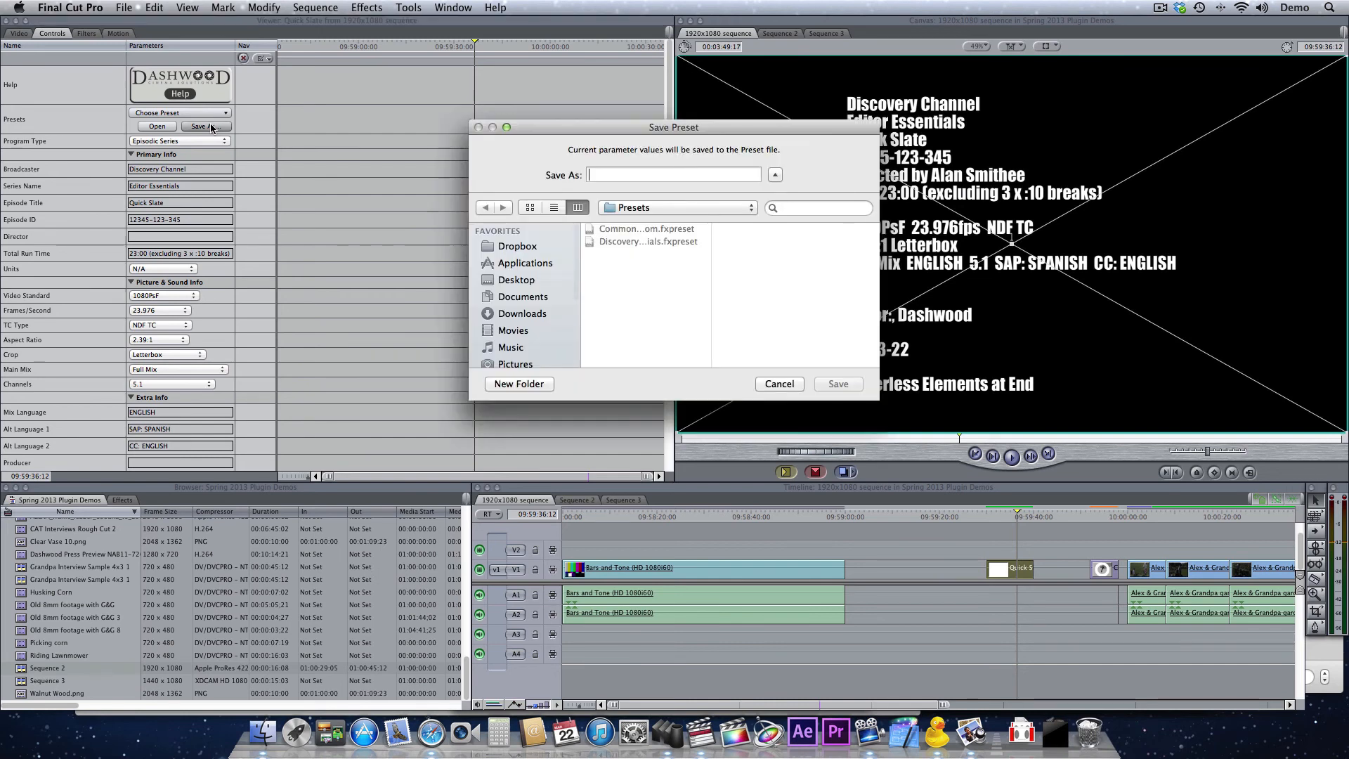
mouse_move(781, 382)
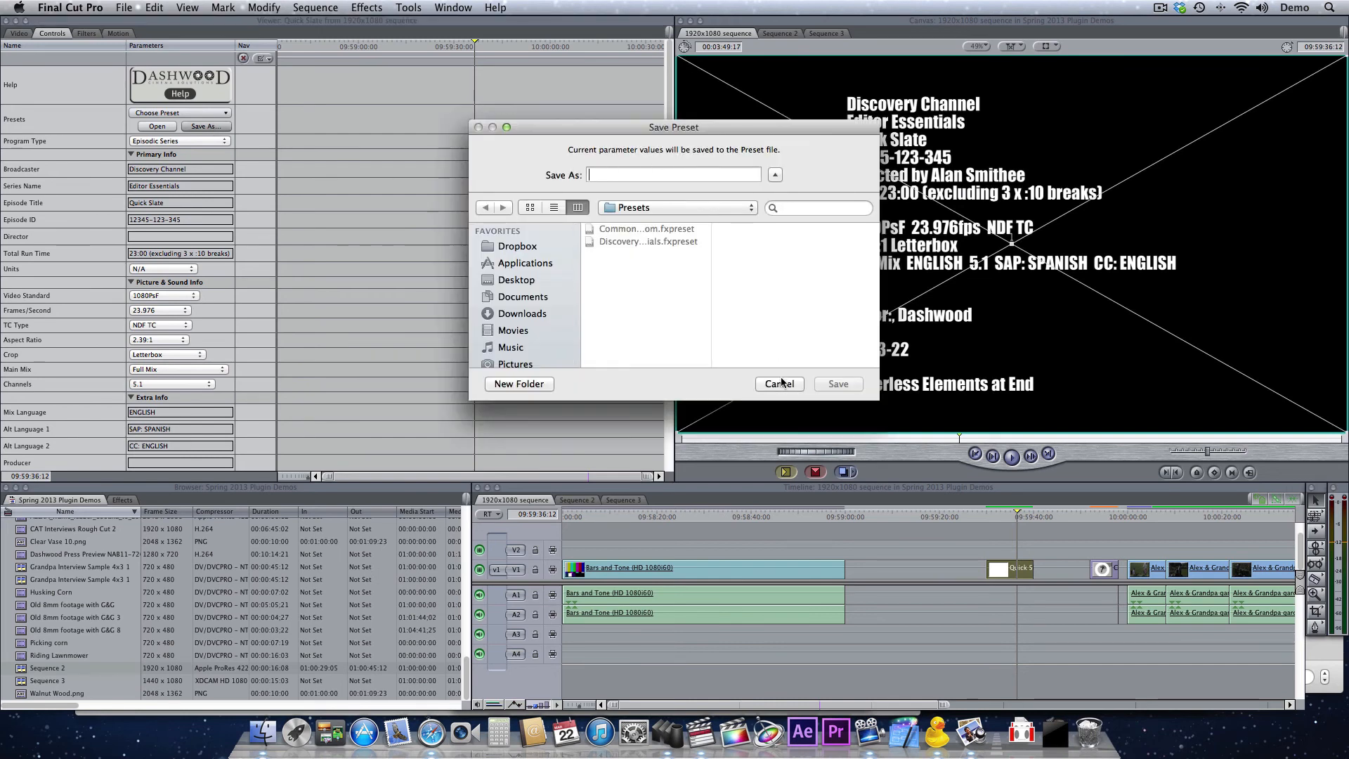
left_click(179, 113)
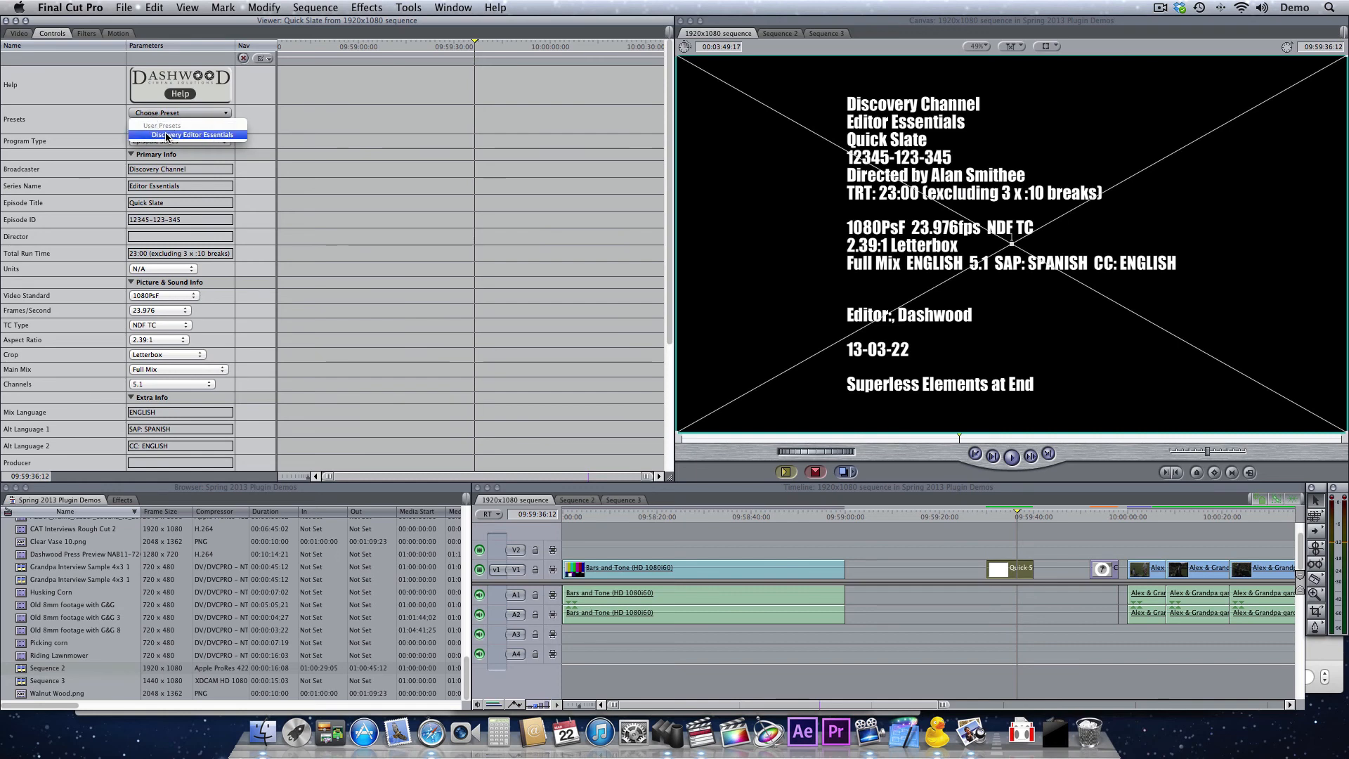
- Load the Discovery Editor Essentials user preset, restoring its titles, credits and 16x9 aspect
left_click(191, 135)
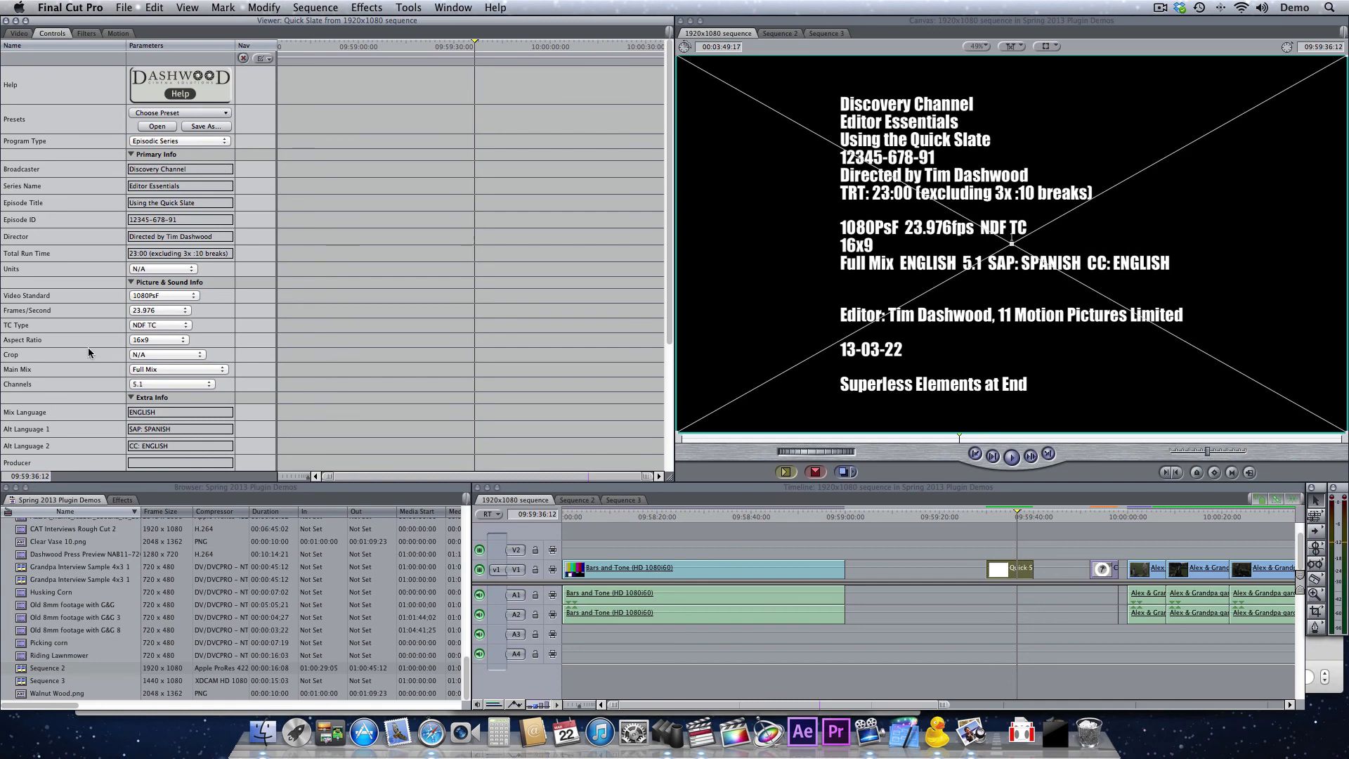
scroll("down", 3)
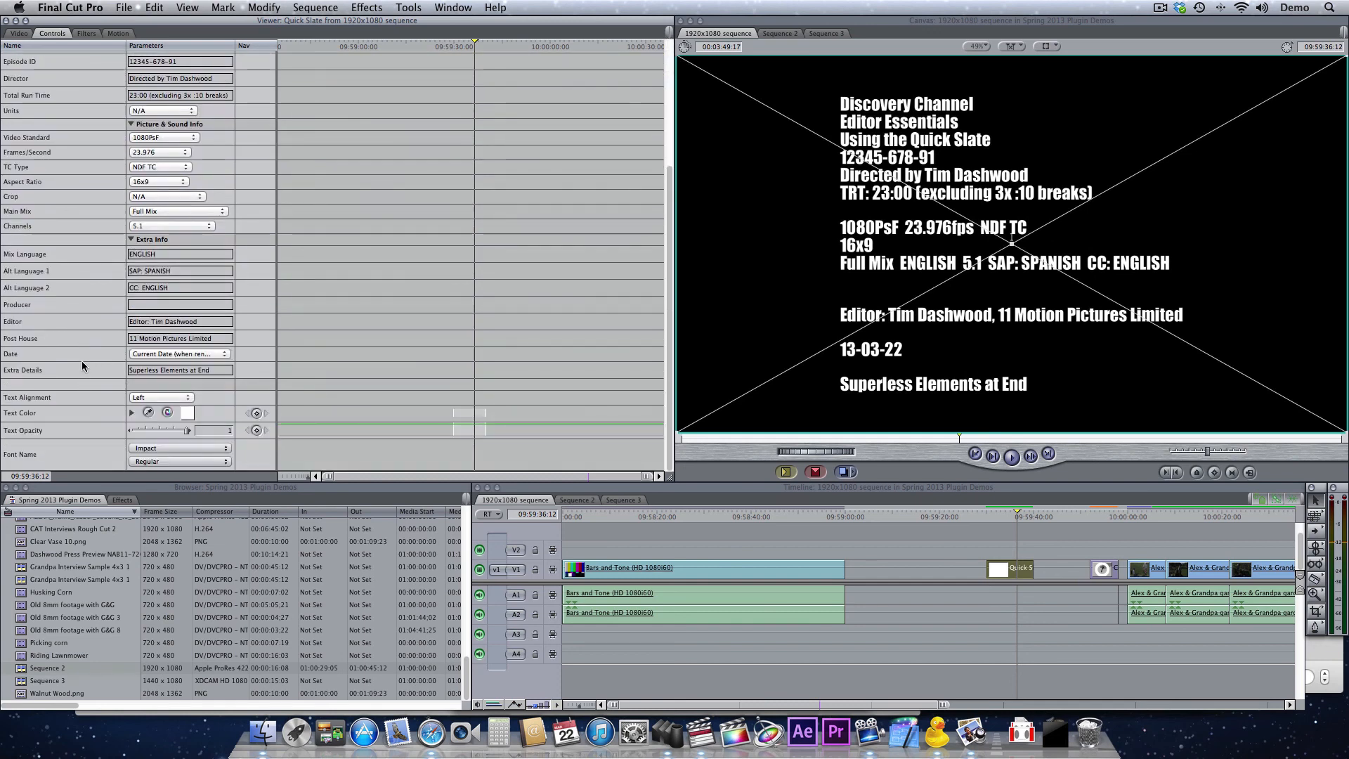